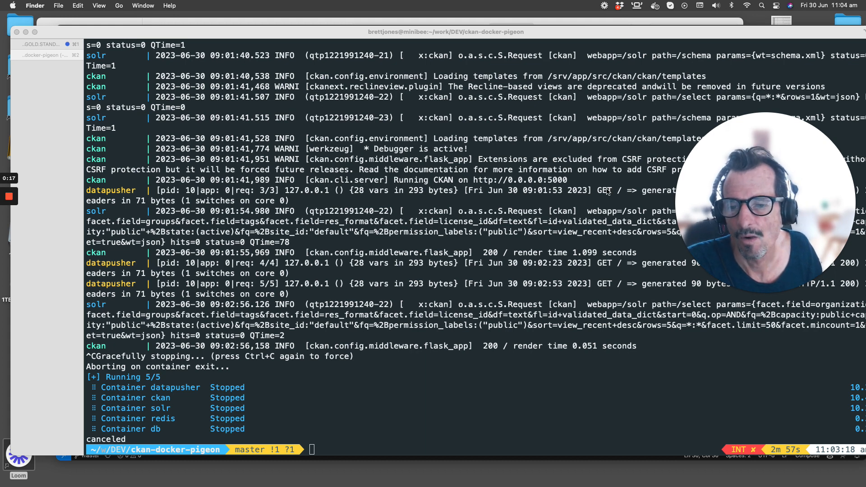
{"action": "mouse_move", "coordinate": [734, 179]}
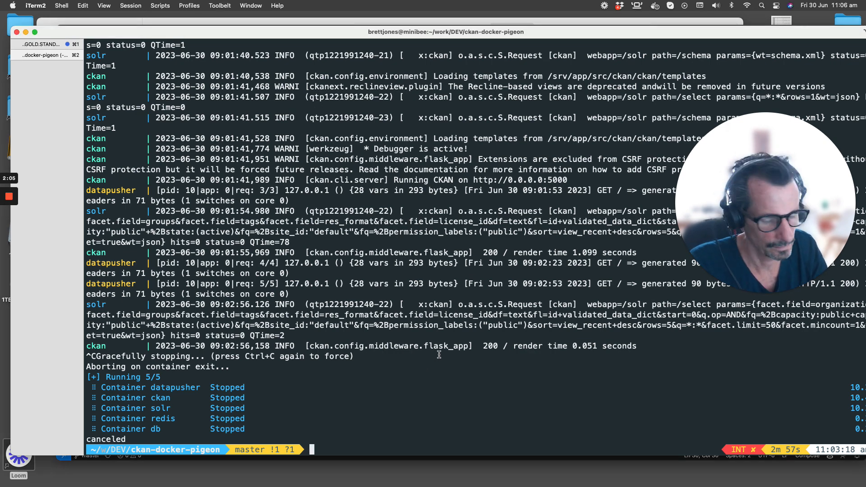
Run 'docker compose -f docker-compose.dev.yml up' and follow the startup logs until CKAN loads the pigeon plugin
{"action": "type", "text": "docker compose -f docker-compose.dev.yml"}
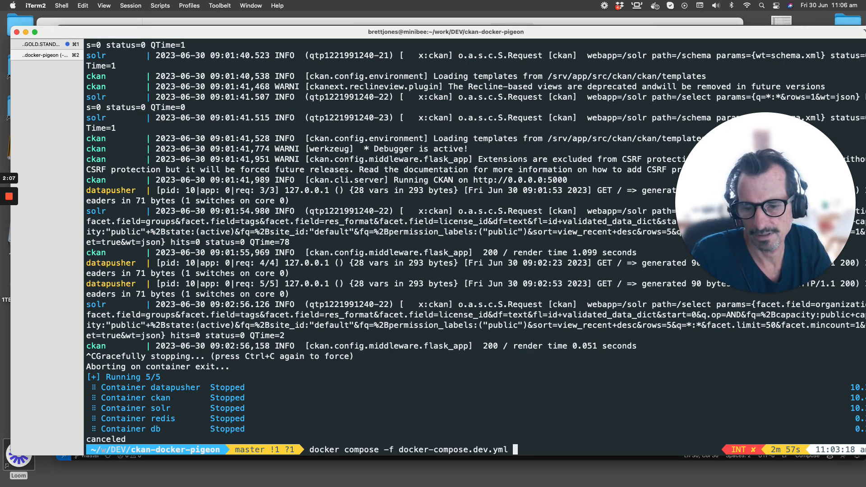
{"action": "type", "text": "b"}
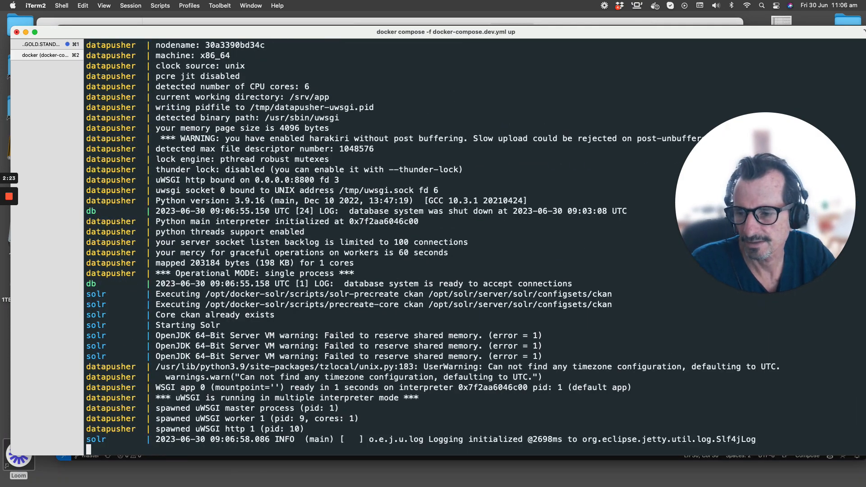
{"action": "scroll", "scroll_direction": "down", "scroll_amount": 3}
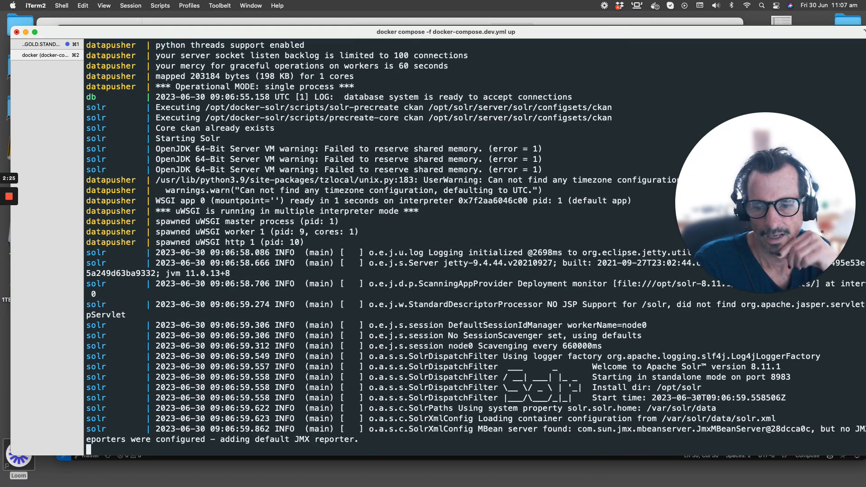
{"action": "scroll", "scroll_direction": "down", "scroll_amount": 3}
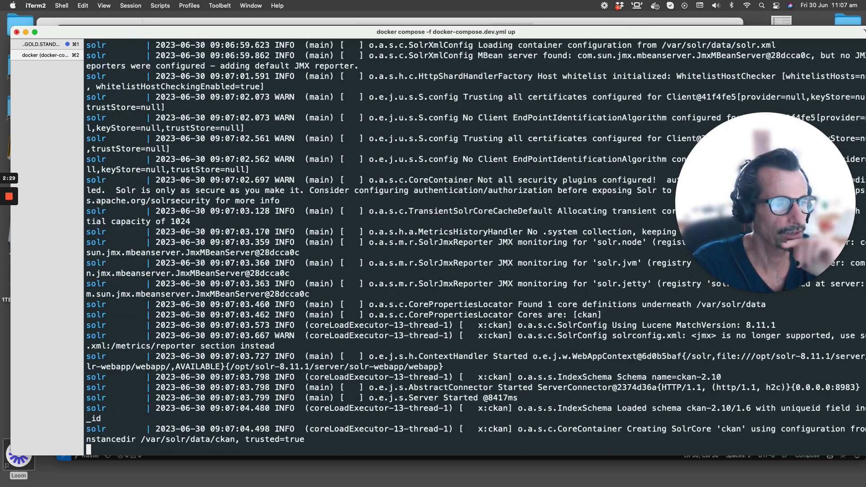
{"action": "scroll", "scroll_direction": "down", "scroll_amount": 3}
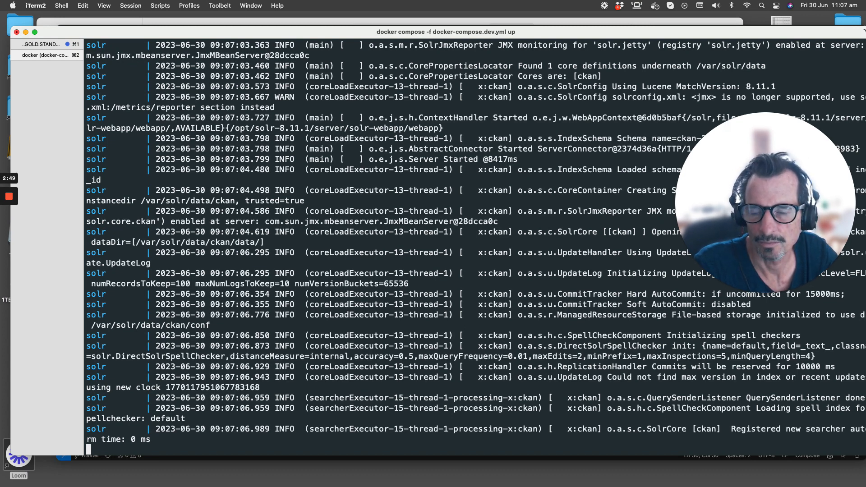
{"action": "scroll", "scroll_direction": "down", "scroll_amount": 3}
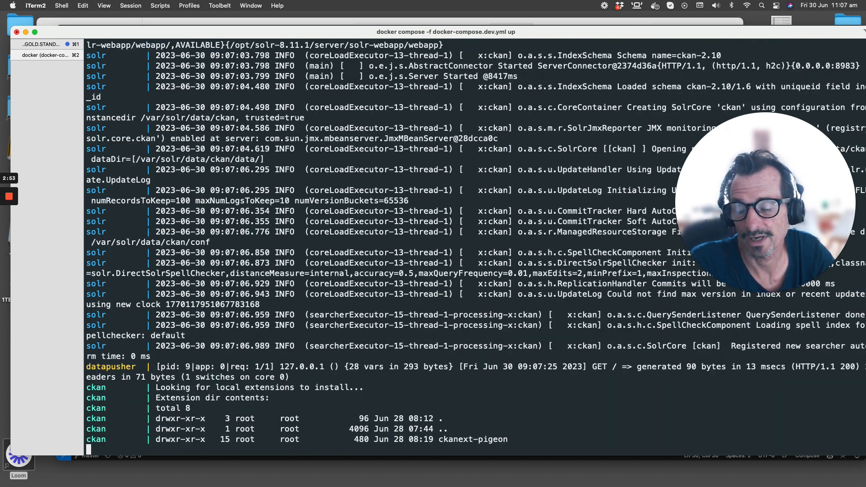
{"action": "scroll", "scroll_direction": "down", "scroll_amount": 3}
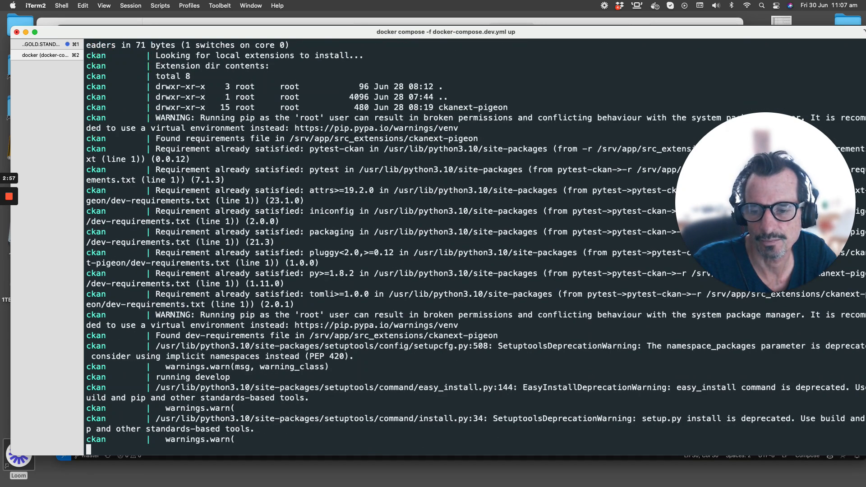
{"action": "scroll", "scroll_direction": "down", "scroll_amount": 3}
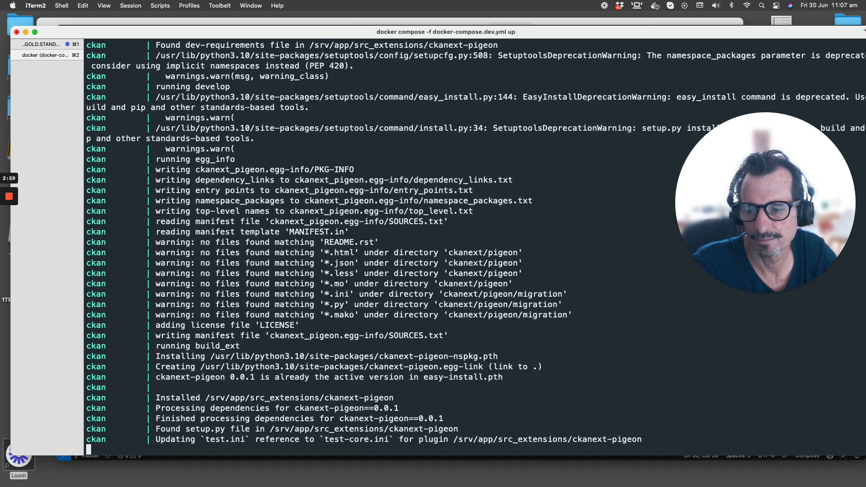
{"action": "scroll", "scroll_direction": "down", "scroll_amount": 3}
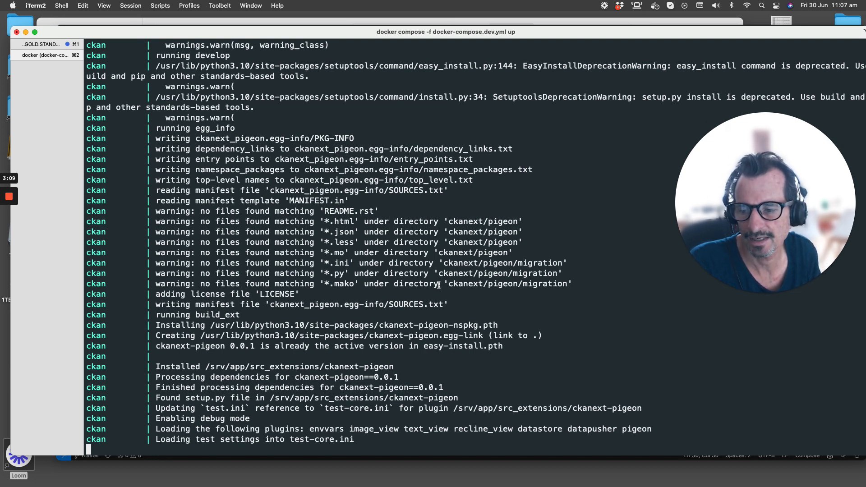
{"action": "scroll", "scroll_direction": "down", "scroll_amount": 3}
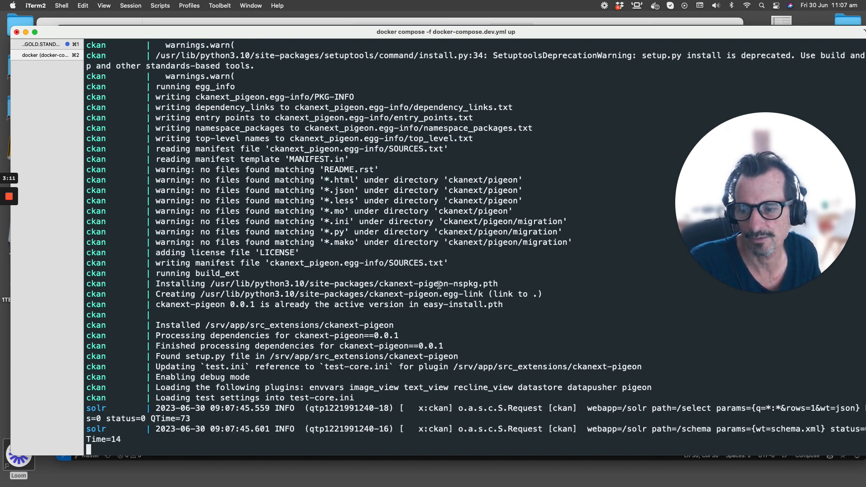
{"action": "scroll", "scroll_direction": "down", "scroll_amount": 3}
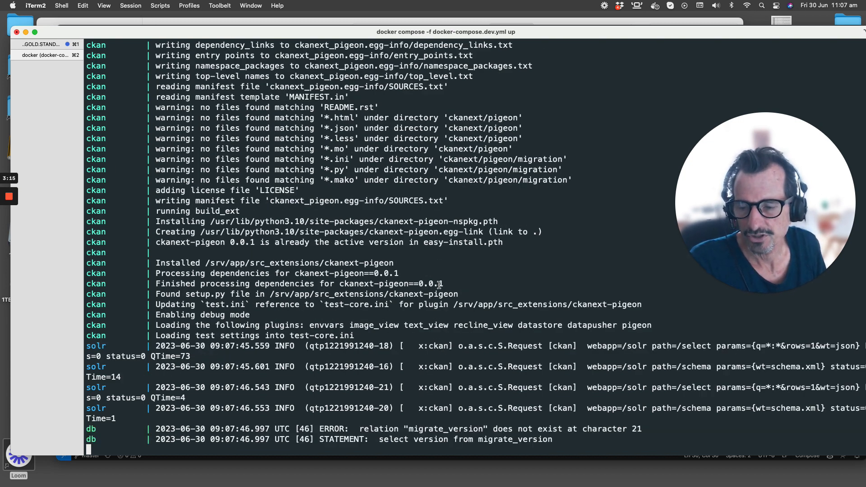
{"action": "scroll", "scroll_direction": "down", "scroll_amount": 3}
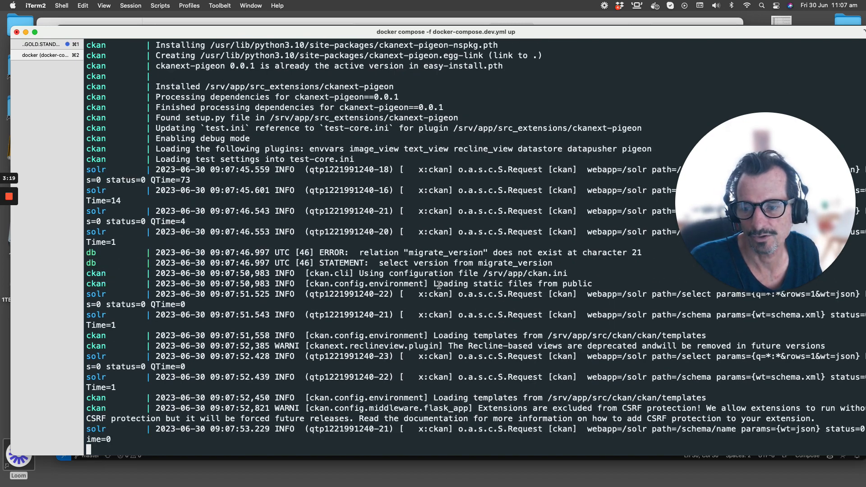
{"action": "scroll", "scroll_direction": "down", "scroll_amount": 3}
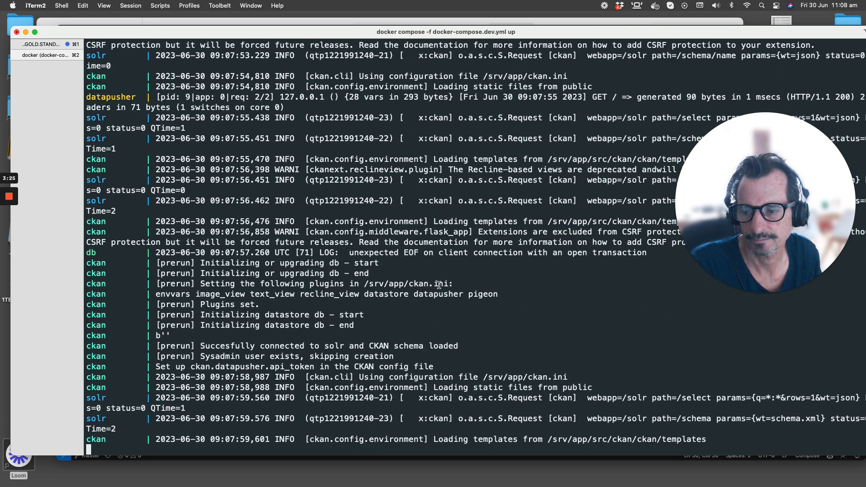
{"action": "scroll", "scroll_direction": "down", "scroll_amount": 3}
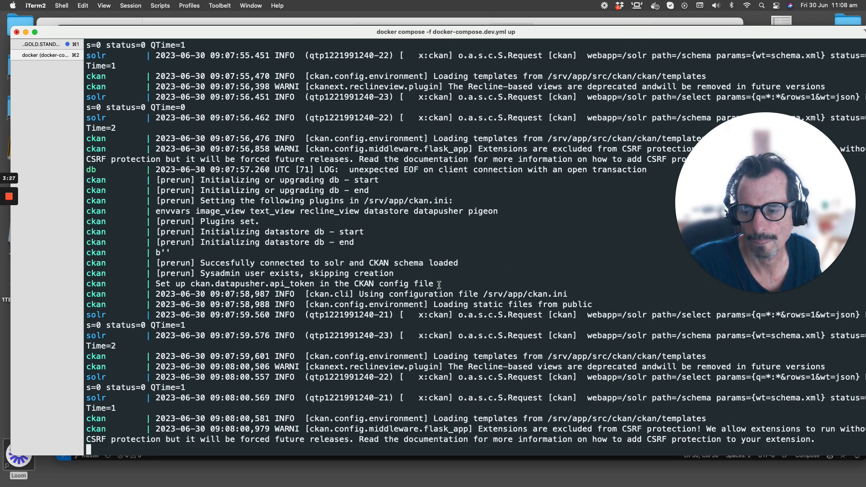
{"action": "scroll", "scroll_direction": "down", "scroll_amount": 3}
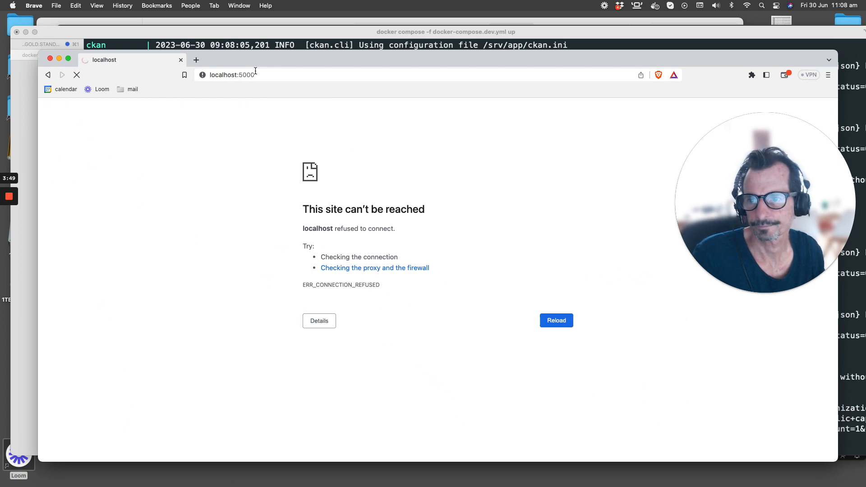
Reload localhost:5000 and sign in as ckan_admin with its password
{"action": "left_click", "coordinate": [556, 320]}
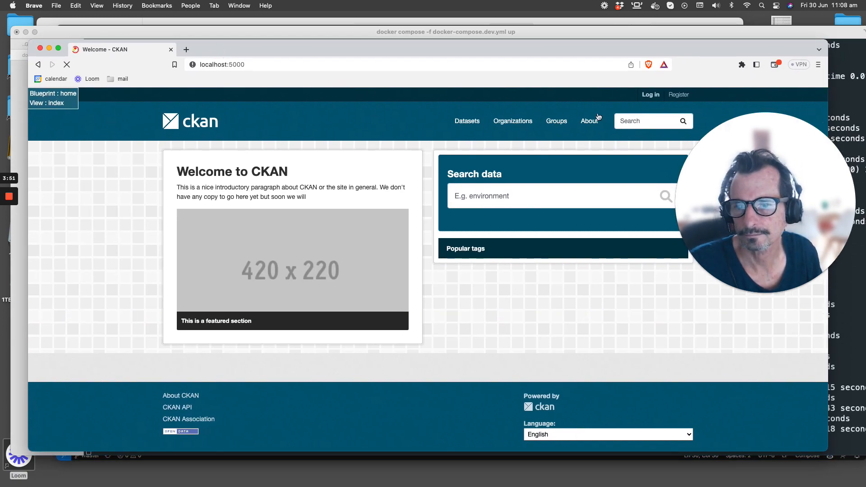
{"action": "left_click", "coordinate": [650, 95]}
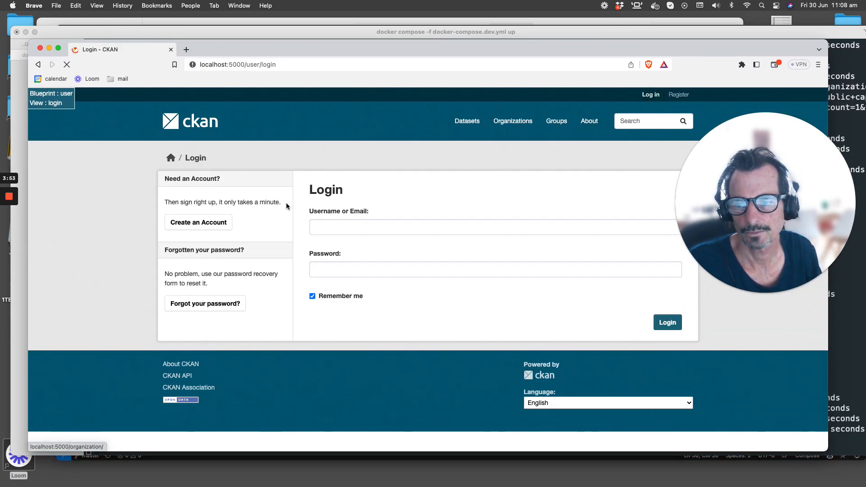
{"action": "type", "text": "ckan_admin"}
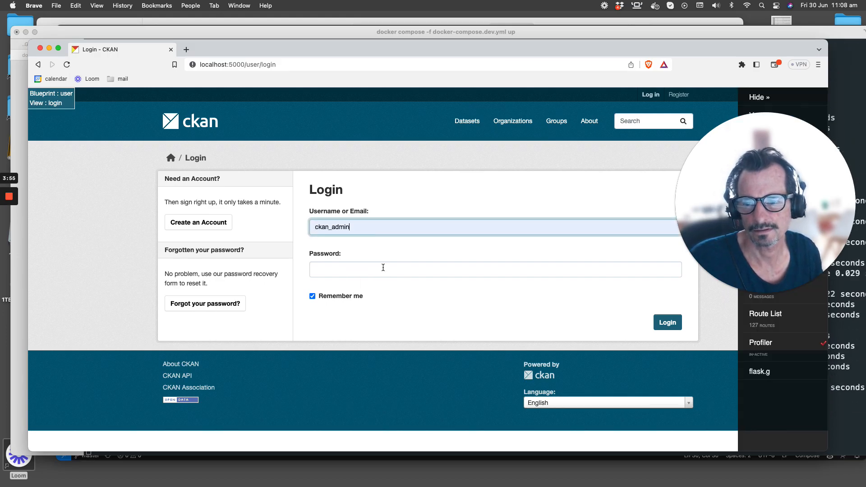
{"action": "left_click", "coordinate": [495, 270]}
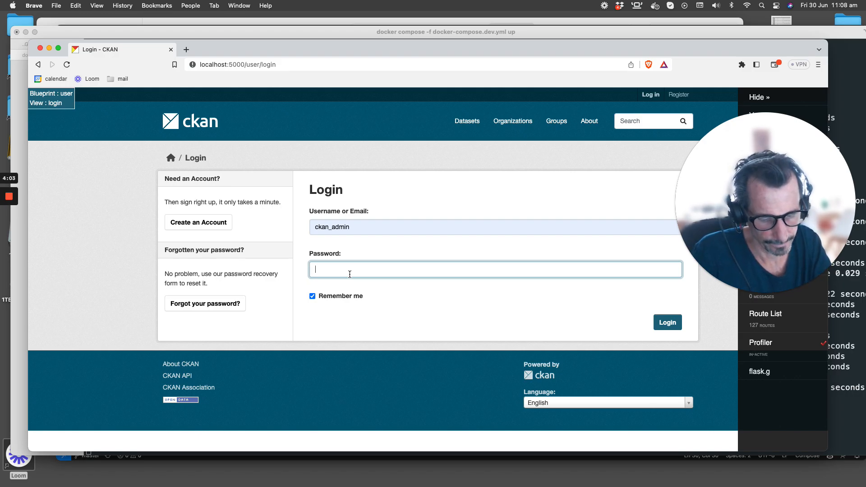
{"action": "type", "text": "password"}
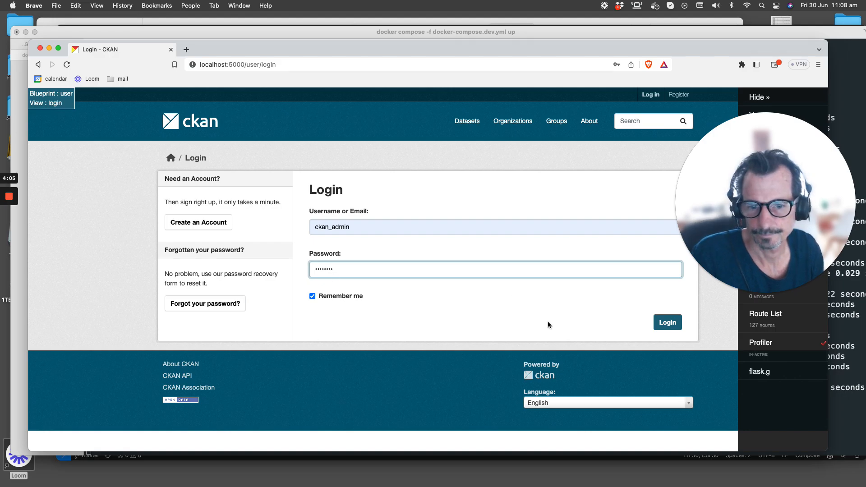
{"action": "left_click", "coordinate": [666, 322]}
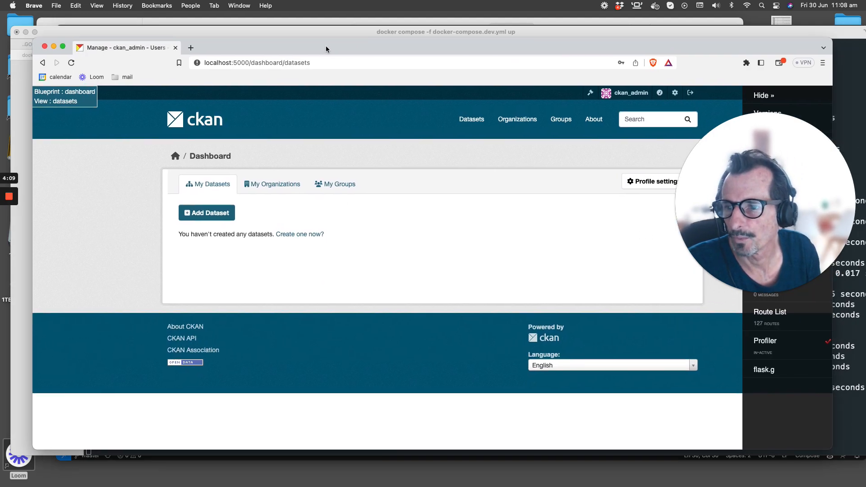
Go from the dashboard's My Organizations to the site's Organizations listing, which shows none found
{"action": "left_click", "coordinate": [276, 184]}
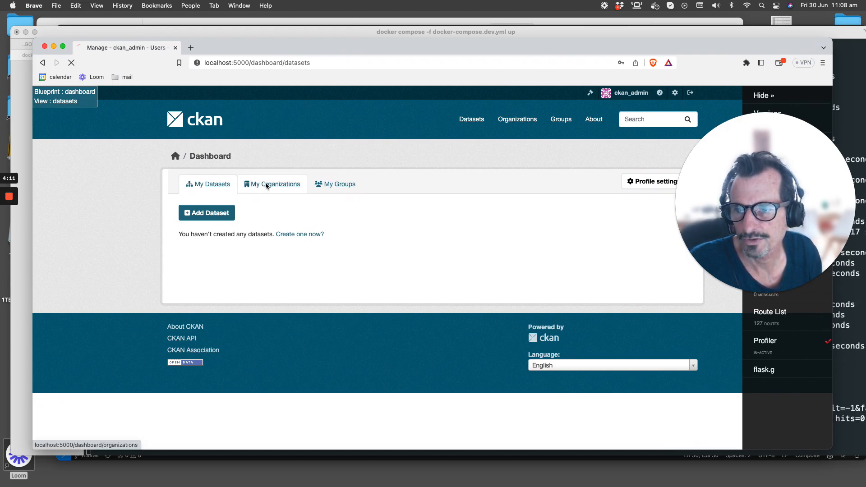
{"action": "left_click", "coordinate": [271, 184]}
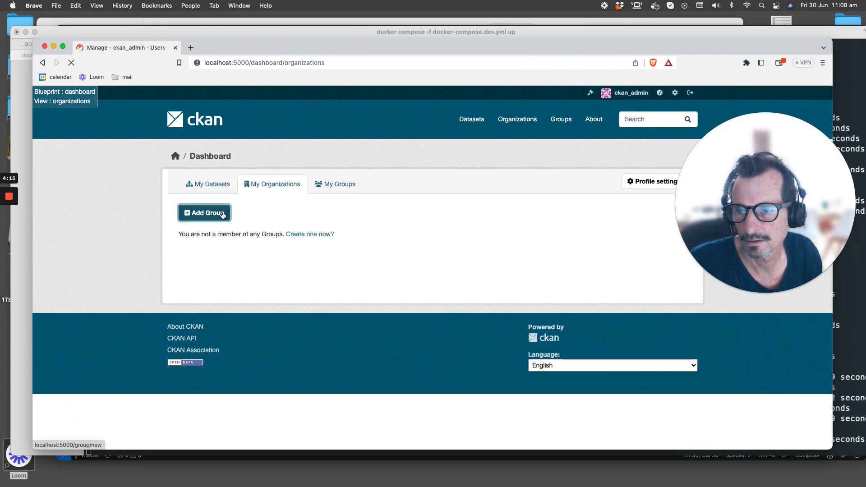
{"action": "left_click", "coordinate": [204, 213]}
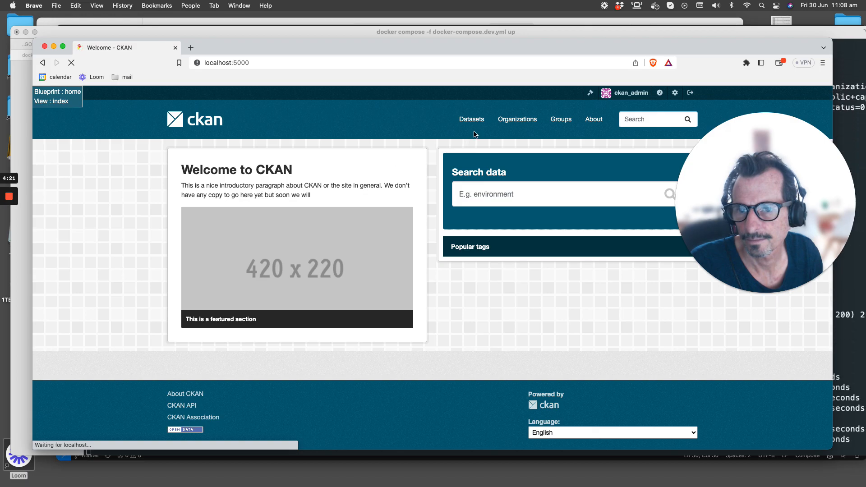
{"action": "left_click", "coordinate": [516, 119]}
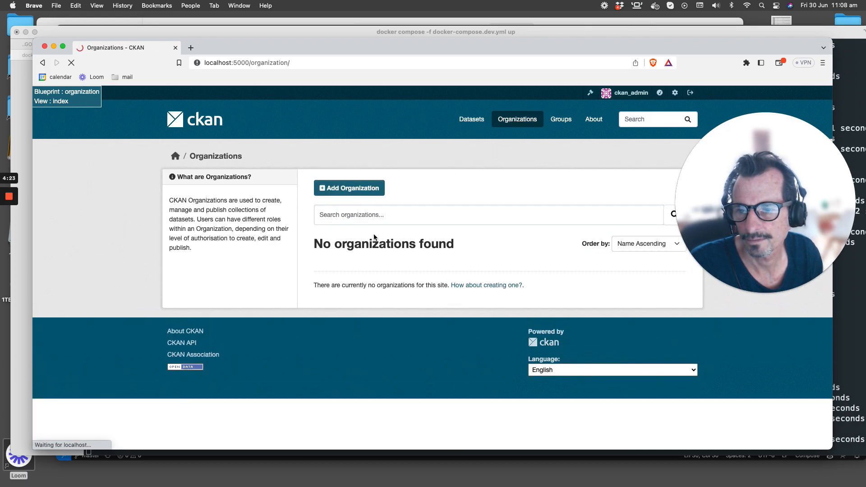
Create an organization named pigeonhq without an image and return to the organizations list showing it
{"action": "left_click", "coordinate": [348, 188]}
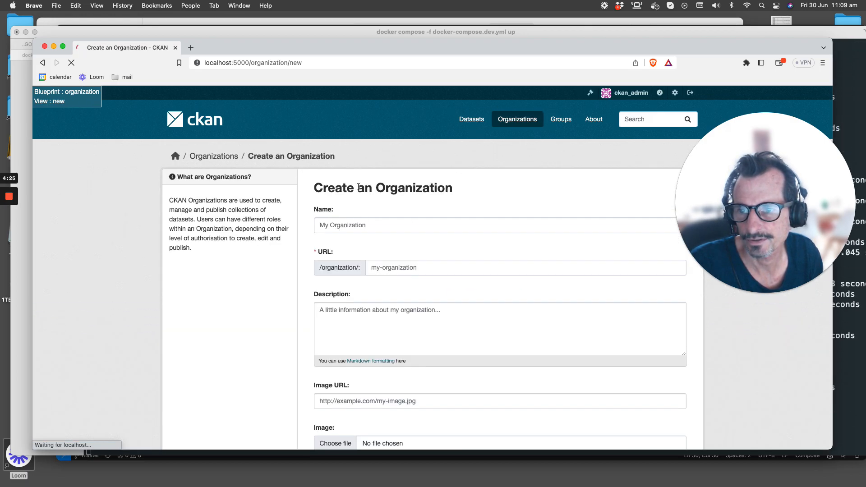
{"action": "left_click", "coordinate": [497, 224]}
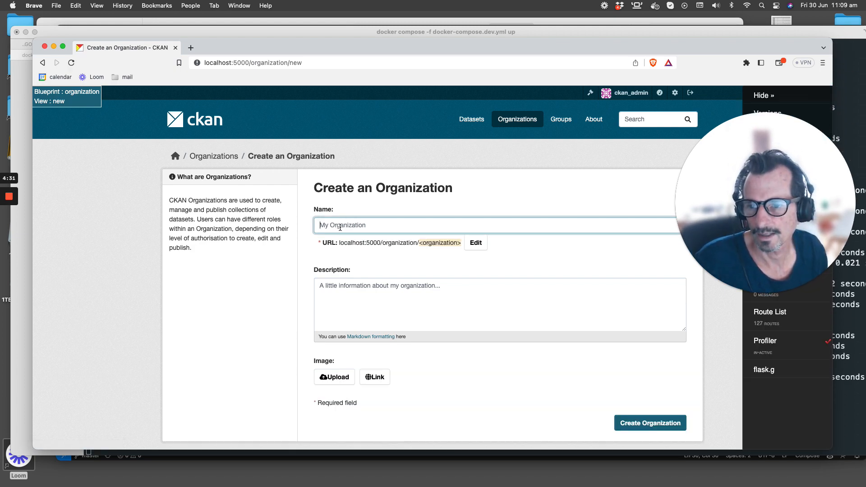
{"action": "type", "text": "pigeonh"}
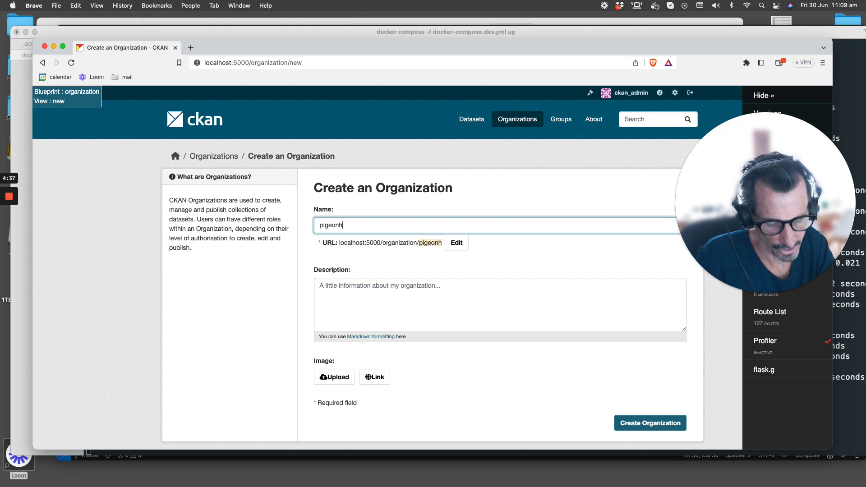
{"action": "type", "text": "q"}
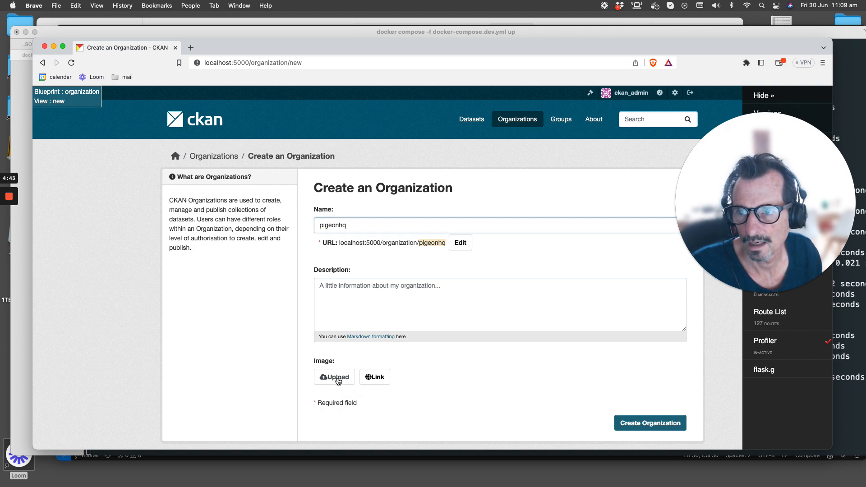
{"action": "left_click", "coordinate": [334, 377]}
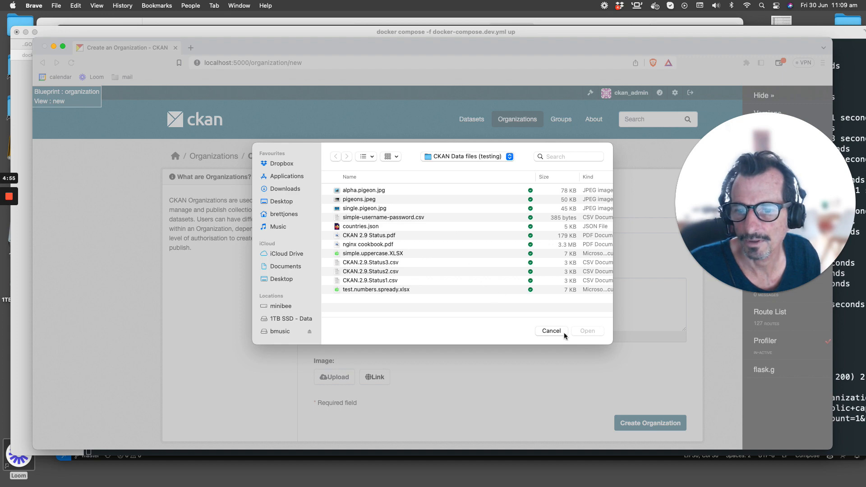
{"action": "left_click", "coordinate": [550, 331]}
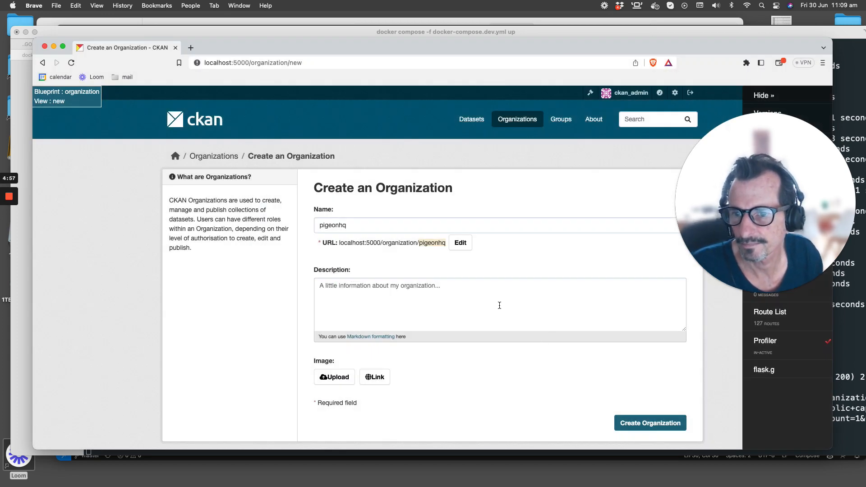
{"action": "mouse_move", "coordinate": [394, 368]}
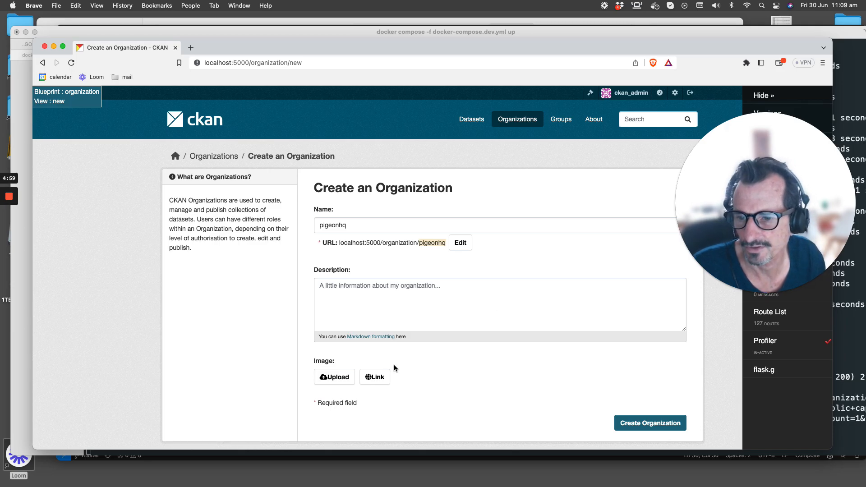
{"action": "left_click", "coordinate": [649, 422]}
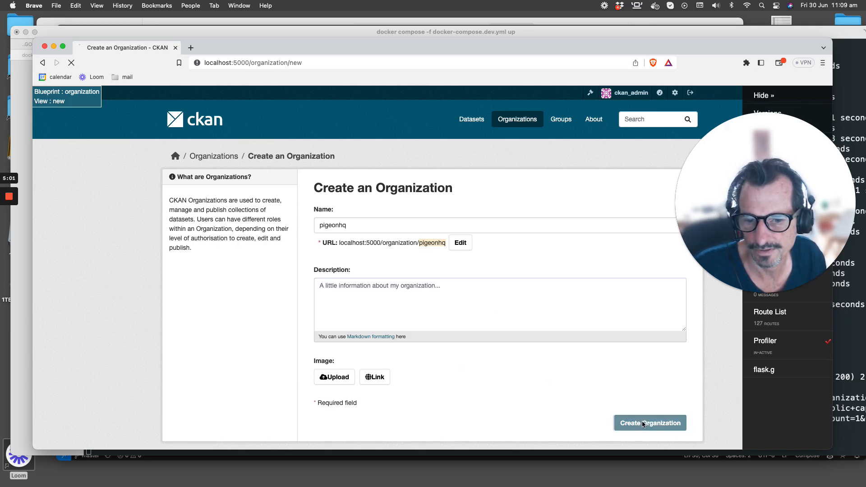
{"action": "left_click", "coordinate": [649, 422]}
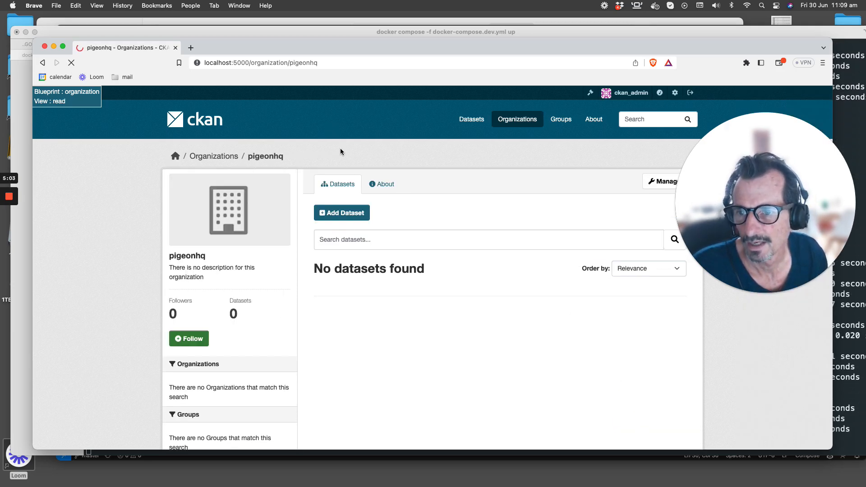
{"action": "left_click", "coordinate": [516, 119]}
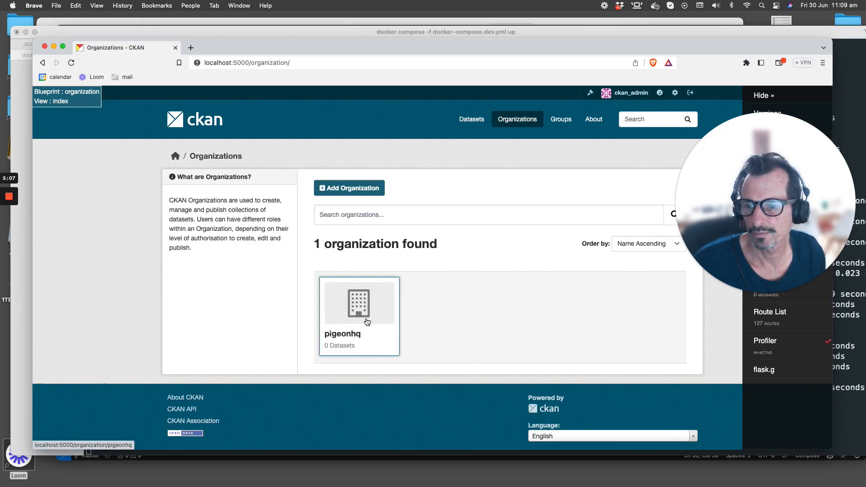
{"action": "mouse_move", "coordinate": [458, 143]}
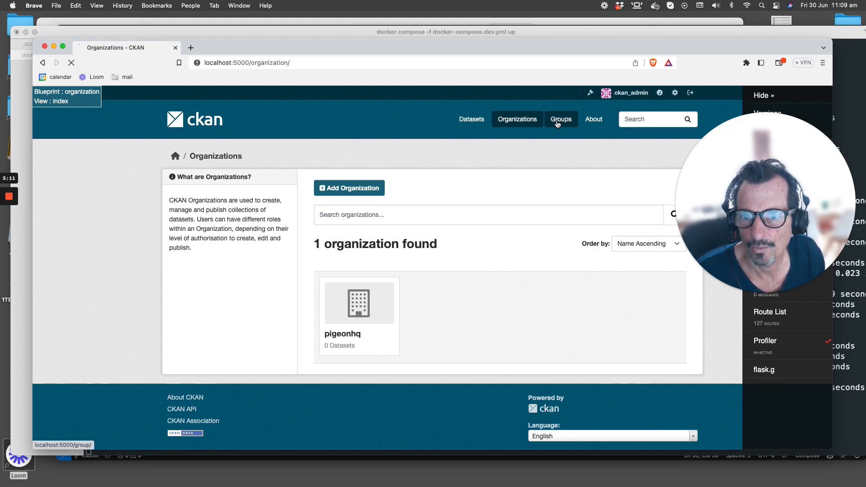
From the Groups listing, create a group named pigeons with pigeons.jpeg as its image
{"action": "left_click", "coordinate": [560, 119]}
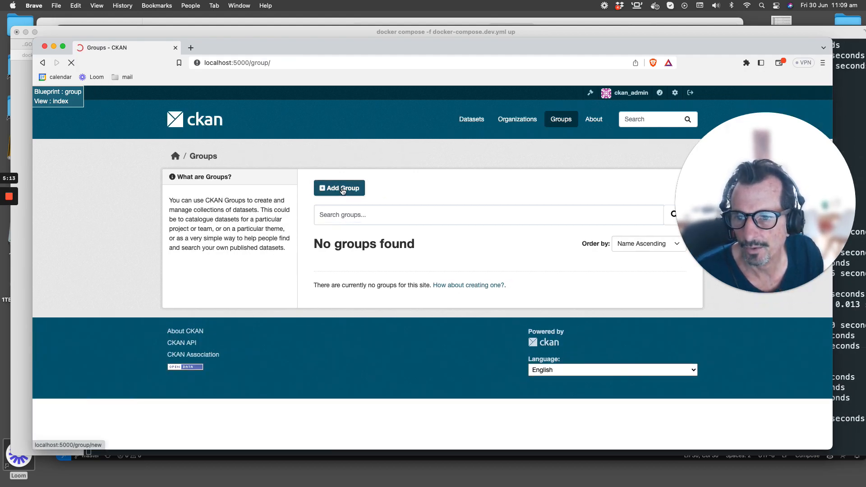
{"action": "left_click", "coordinate": [339, 188]}
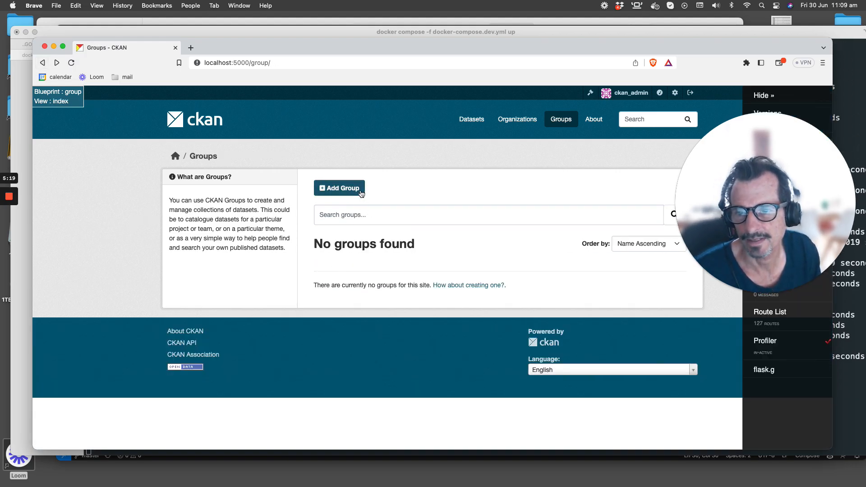
{"action": "left_click", "coordinate": [339, 188]}
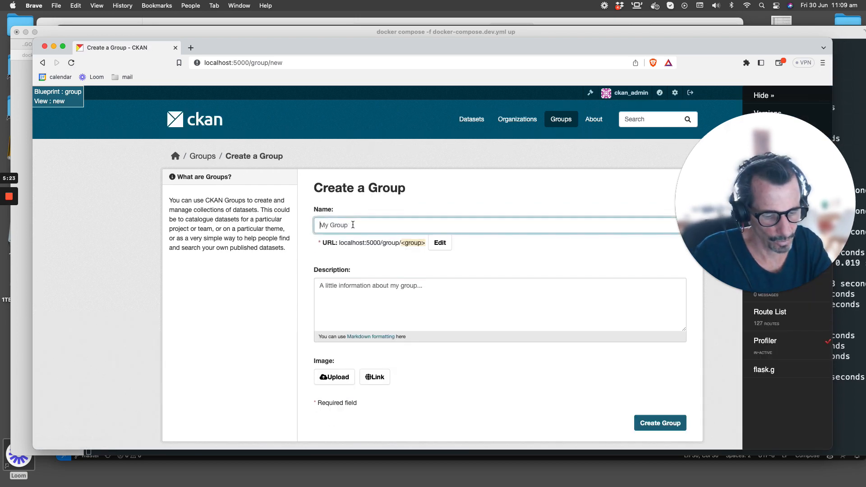
{"action": "type", "text": "pigeons"}
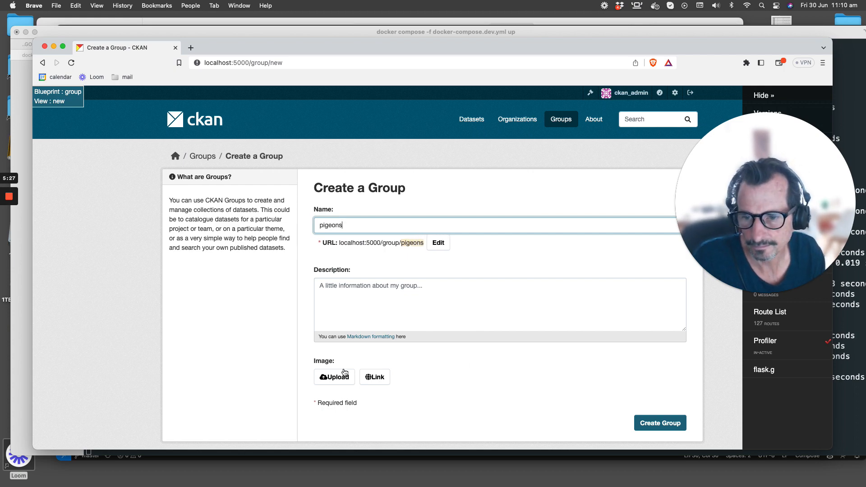
{"action": "left_click", "coordinate": [334, 377]}
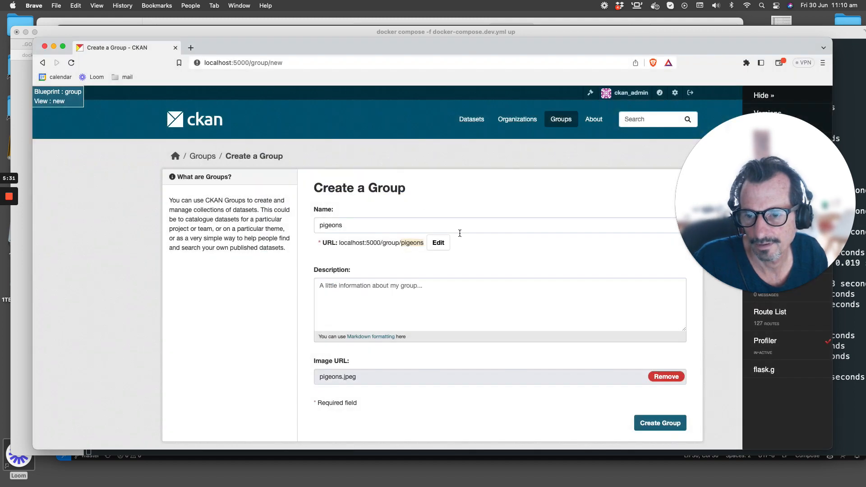
{"action": "left_click", "coordinate": [660, 422]}
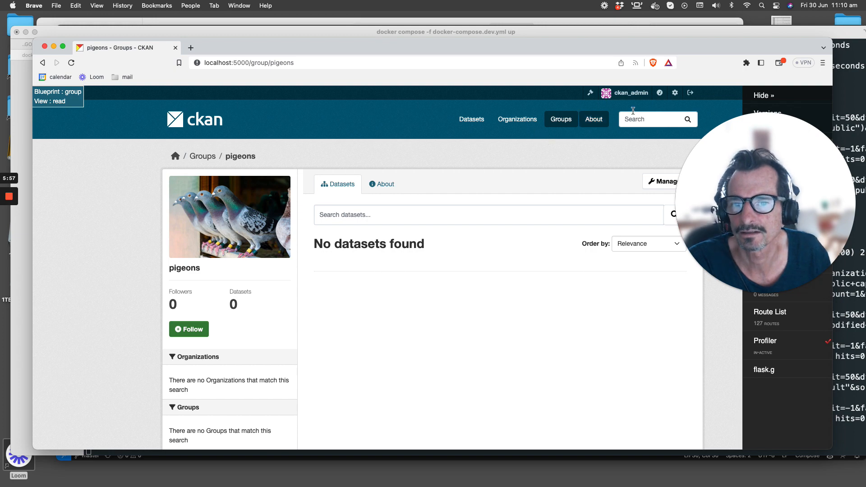
Log out of ckan_admin and fill the registration form with username singlepigeon, its email and password
{"action": "left_click", "coordinate": [690, 92]}
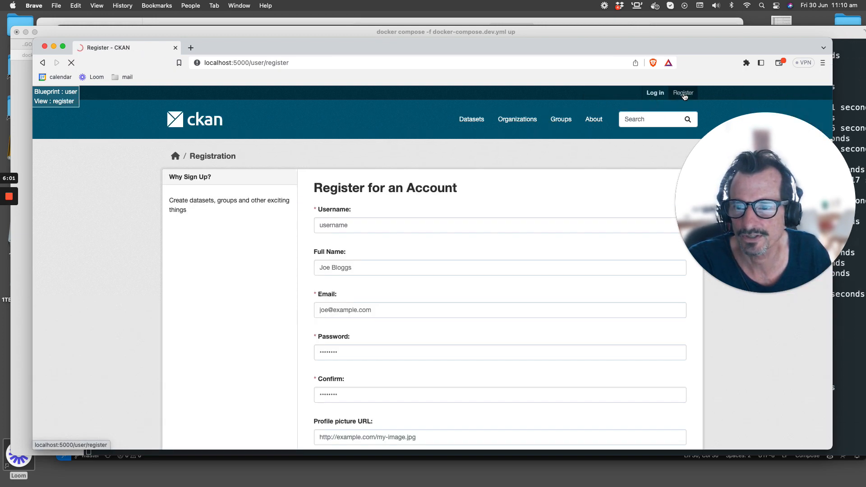
{"action": "left_click", "coordinate": [497, 225]}
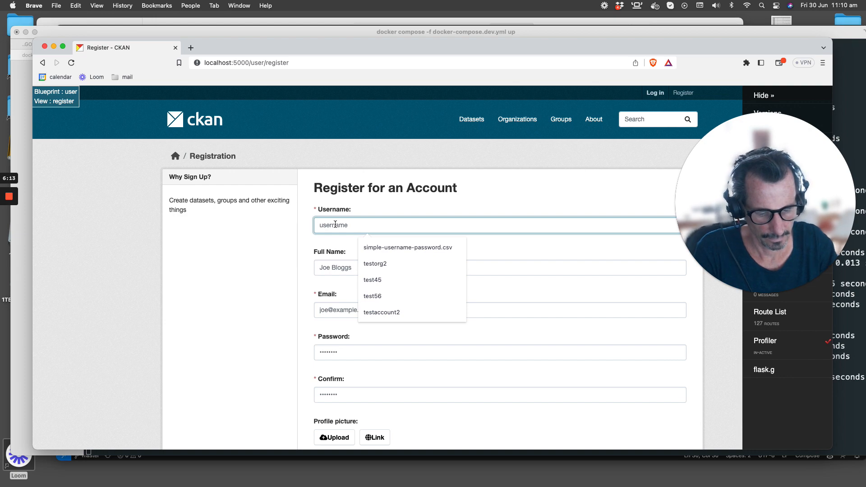
{"action": "type", "text": "single"}
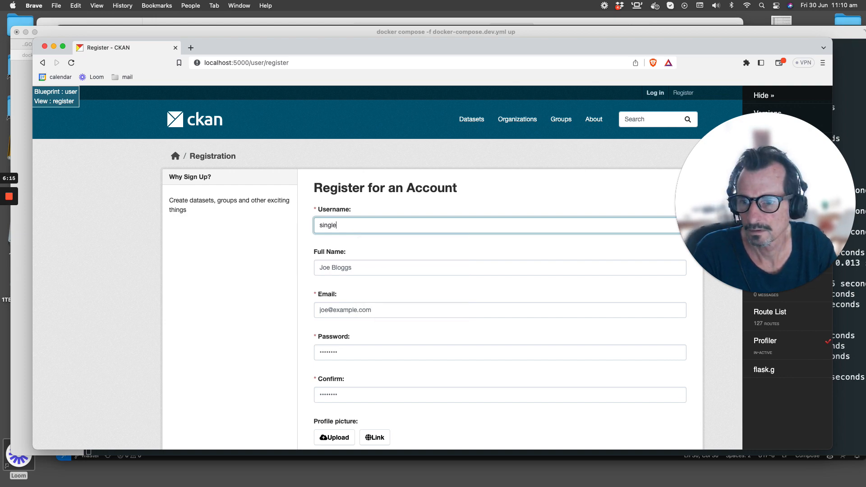
{"action": "type", "text": "pigeon"}
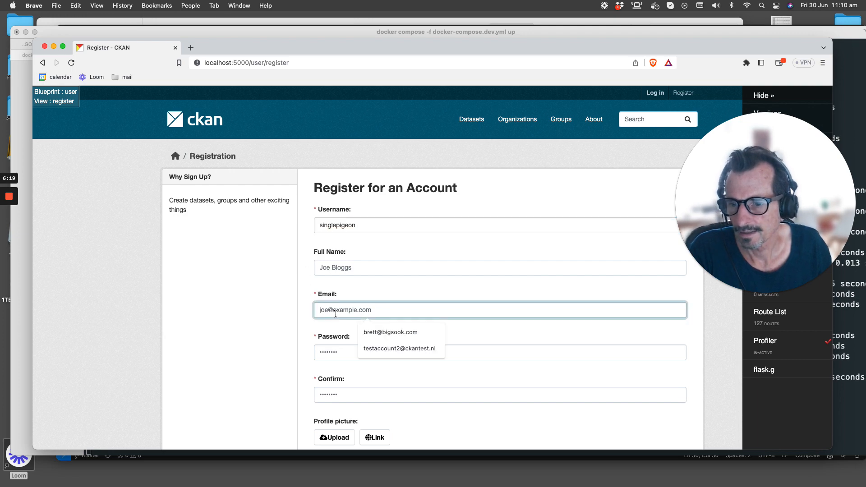
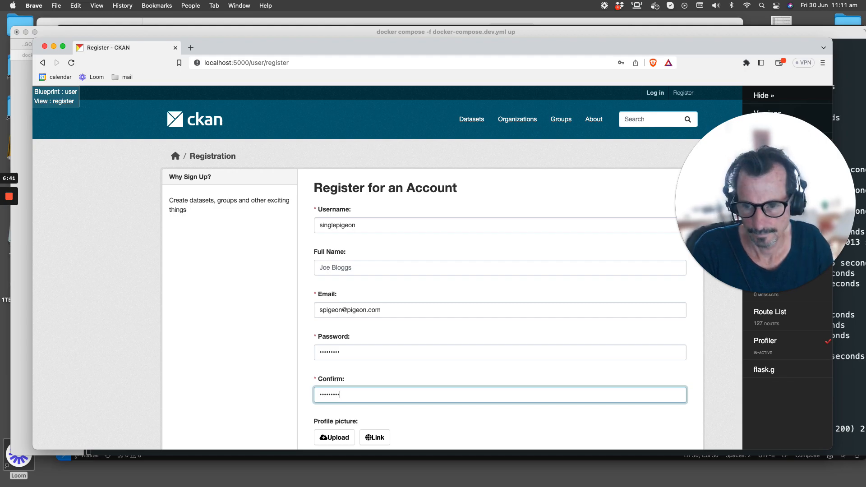
Upload single.pigeon.jpg as the profile picture and create the singlepigeon account
{"action": "left_click", "coordinate": [333, 437]}
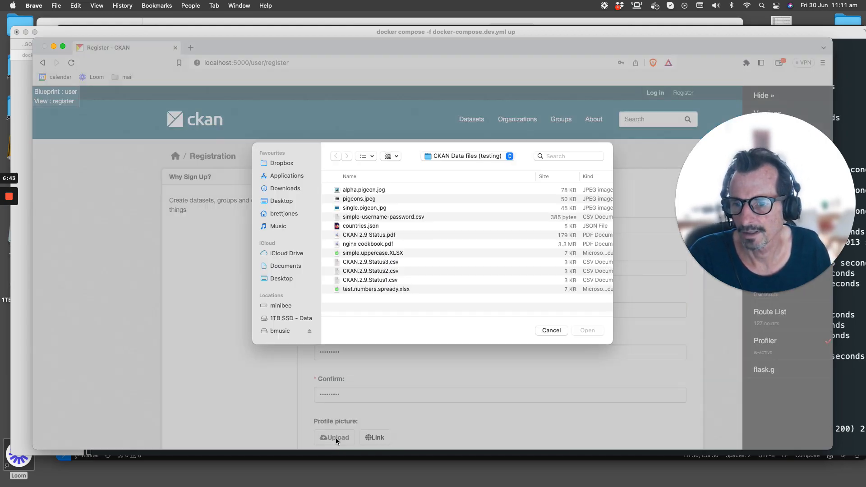
{"action": "left_click", "coordinate": [363, 208]}
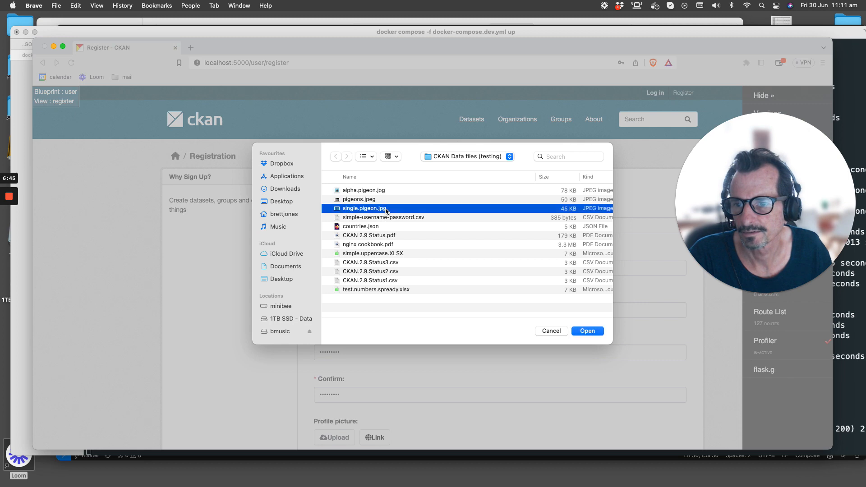
{"action": "left_click", "coordinate": [586, 331]}
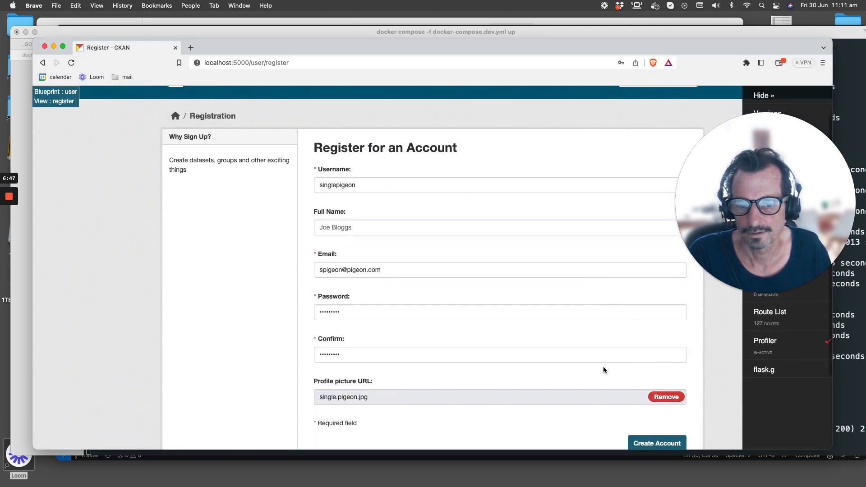
{"action": "scroll", "scroll_direction": "down", "scroll_amount": 3}
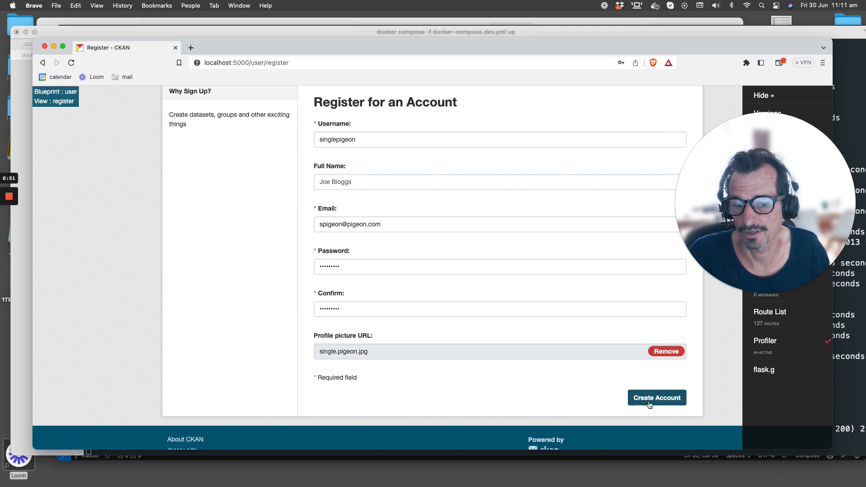
{"action": "left_click", "coordinate": [655, 398]}
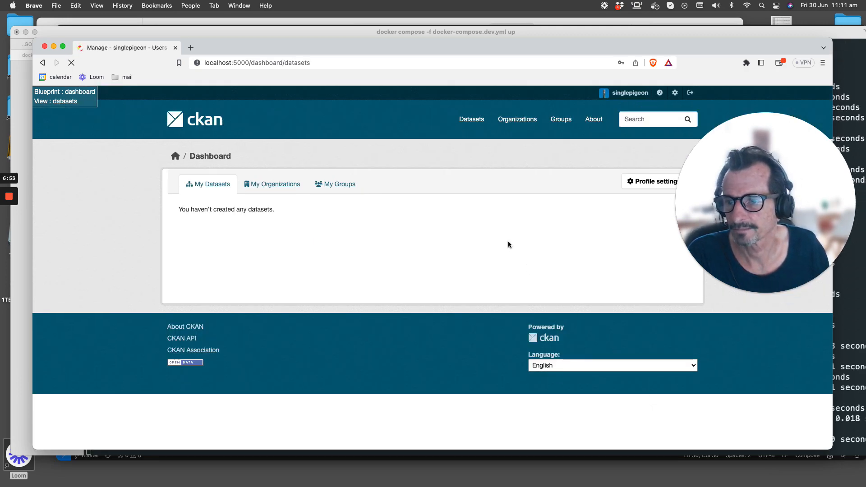
Visit the singlepigeon user profile and log out of the account
{"action": "left_click", "coordinate": [629, 92]}
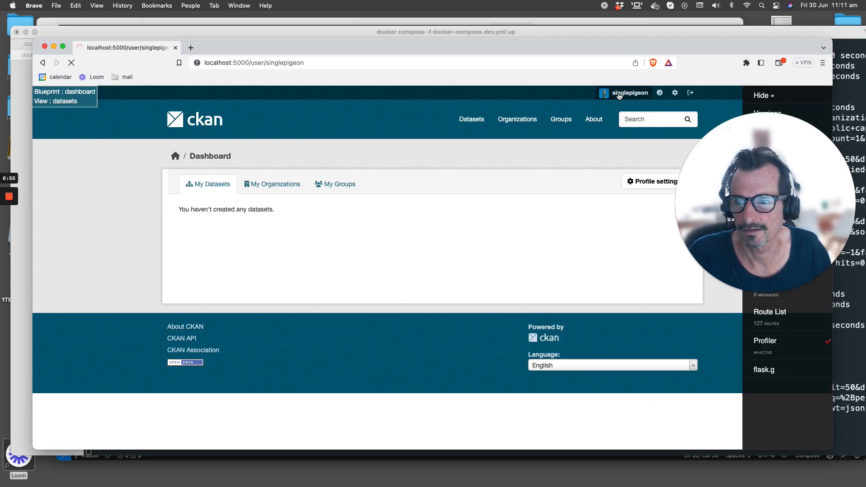
{"action": "left_click", "coordinate": [630, 92]}
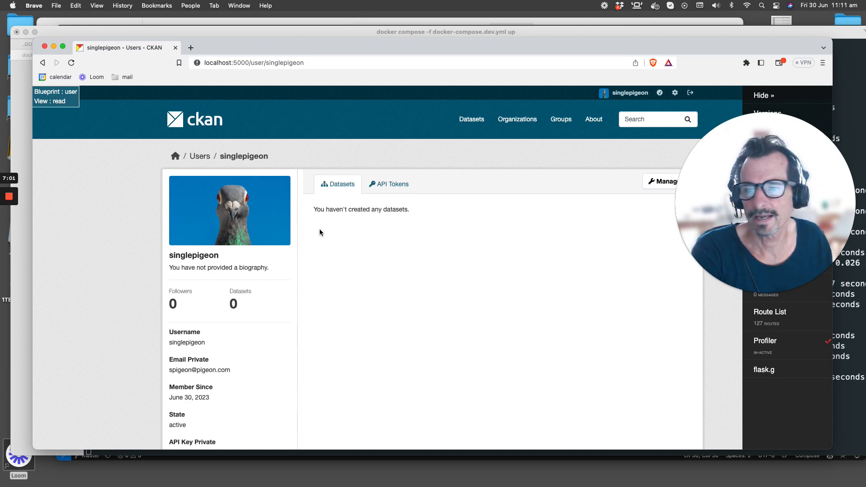
{"action": "mouse_move", "coordinate": [363, 216]}
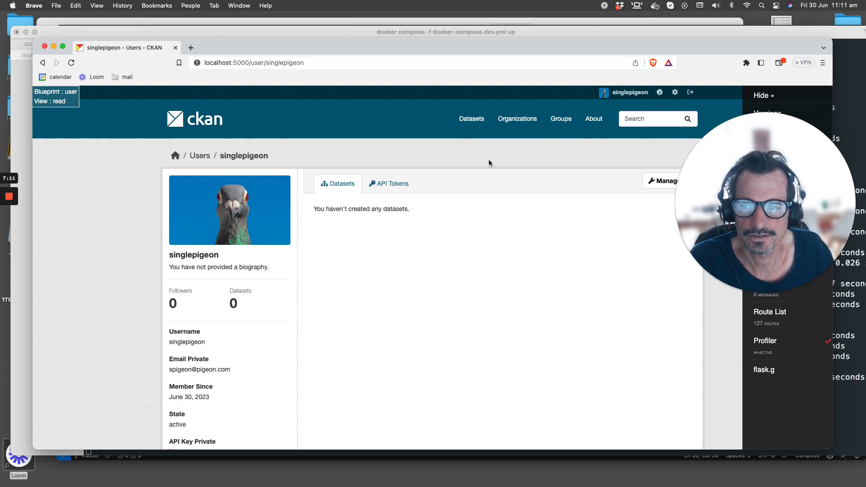
{"action": "mouse_move", "coordinate": [690, 92]}
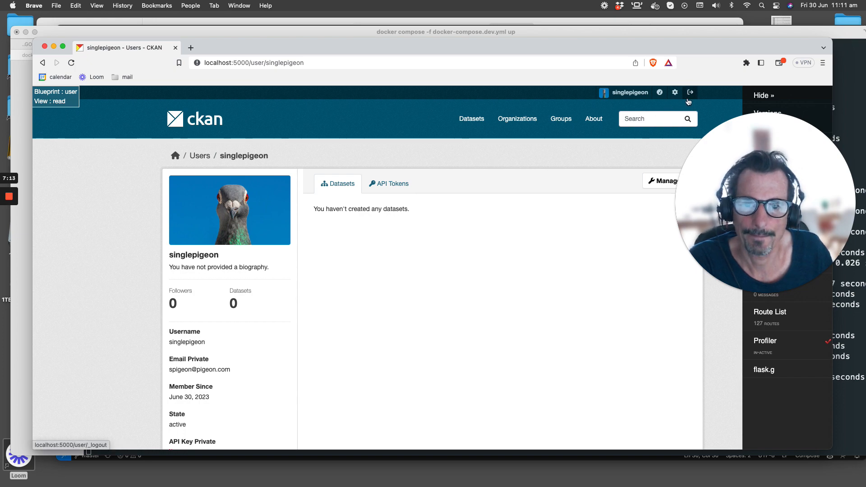
{"action": "left_click", "coordinate": [690, 92]}
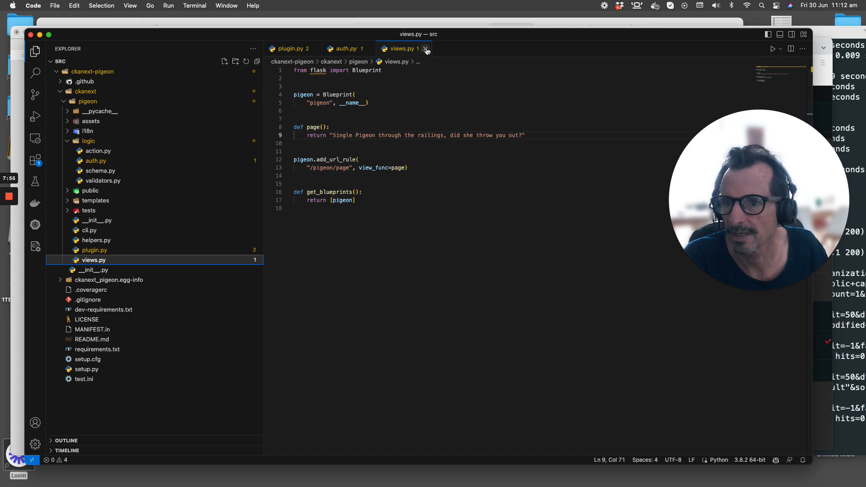
Close views.py and uncomment plugins.implements(IAuthFunctions) and the get_auth_functions method in plugin.py
{"action": "left_click", "coordinate": [426, 50]}
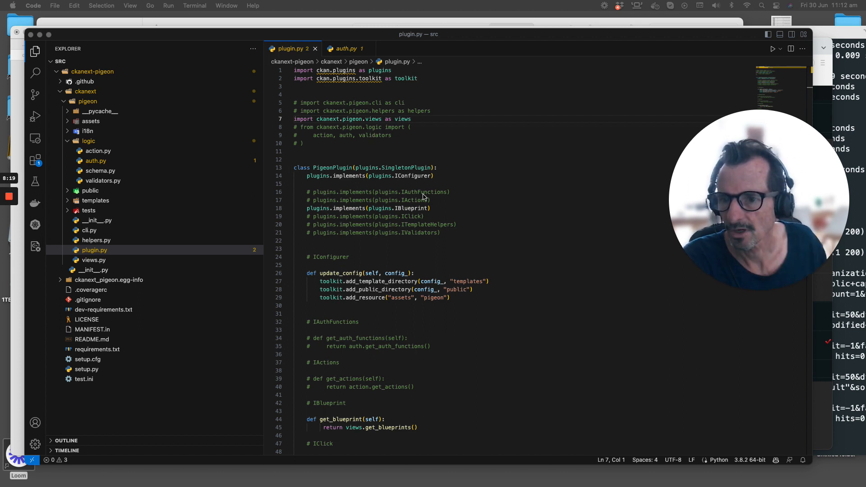
{"action": "left_click", "coordinate": [319, 191]}
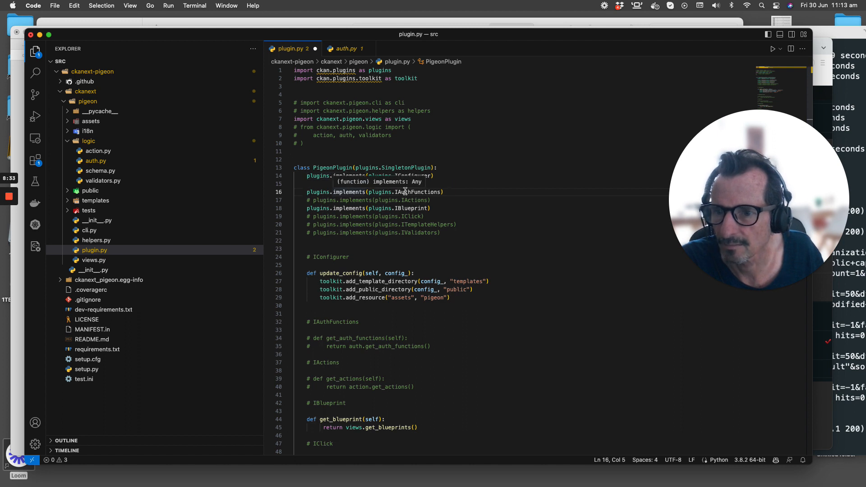
{"action": "mouse_move", "coordinate": [393, 191]}
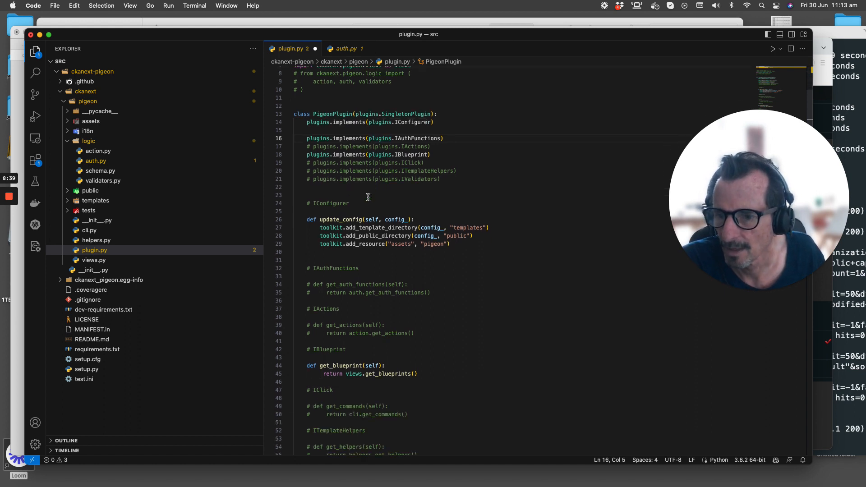
{"action": "left_click", "coordinate": [328, 284]}
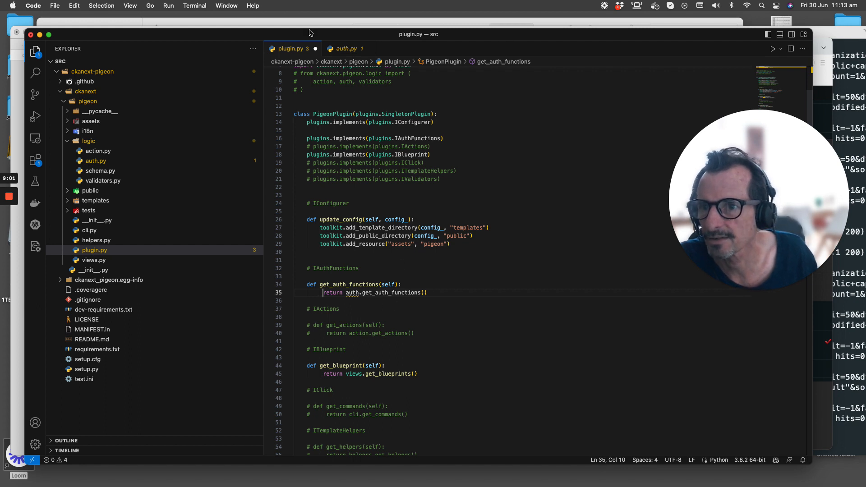
{"action": "mouse_move", "coordinate": [345, 49]}
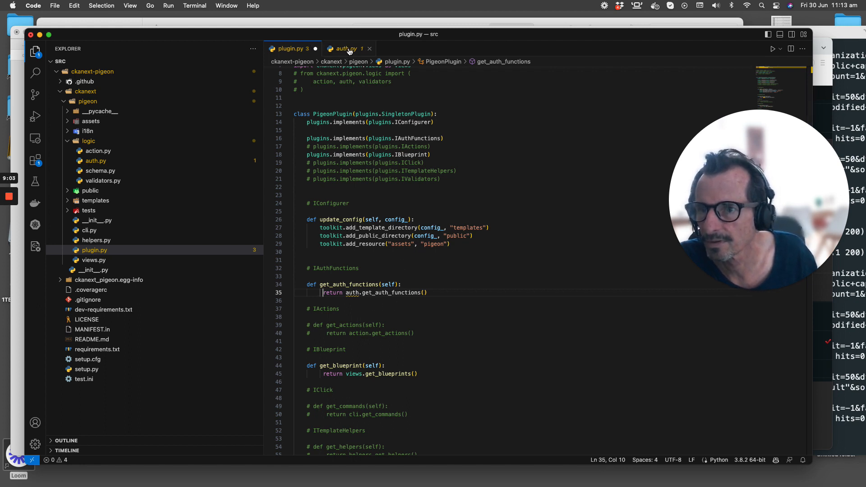
{"action": "mouse_move", "coordinate": [367, 227]}
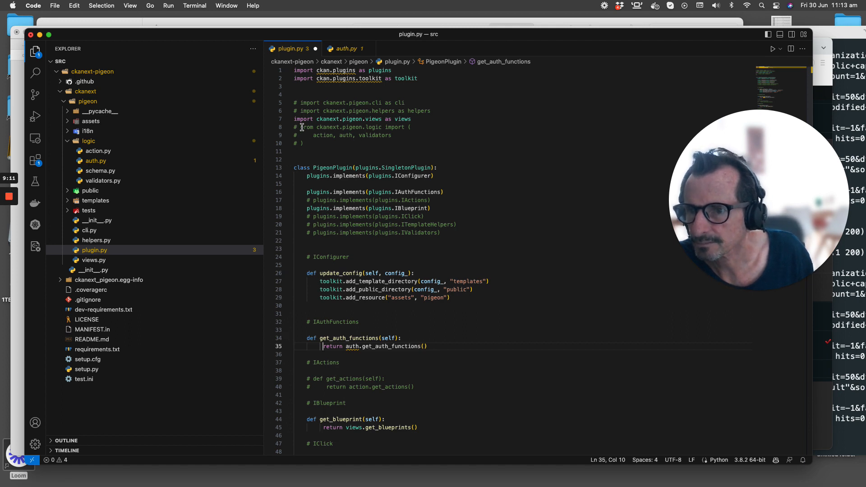
Uncomment the 'from ckanext.pigeon.logic import action, auth, validators' block in plugin.py
{"action": "left_click", "coordinate": [313, 127]}
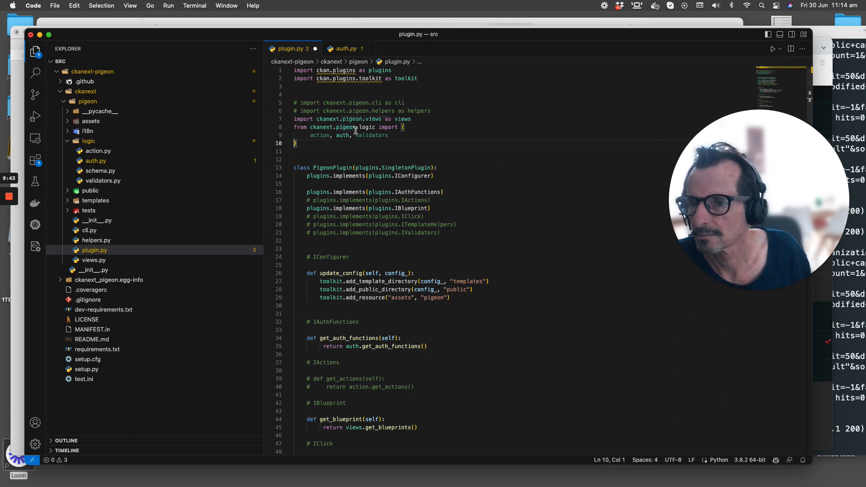
{"action": "scroll", "scroll_direction": "down", "scroll_amount": 3}
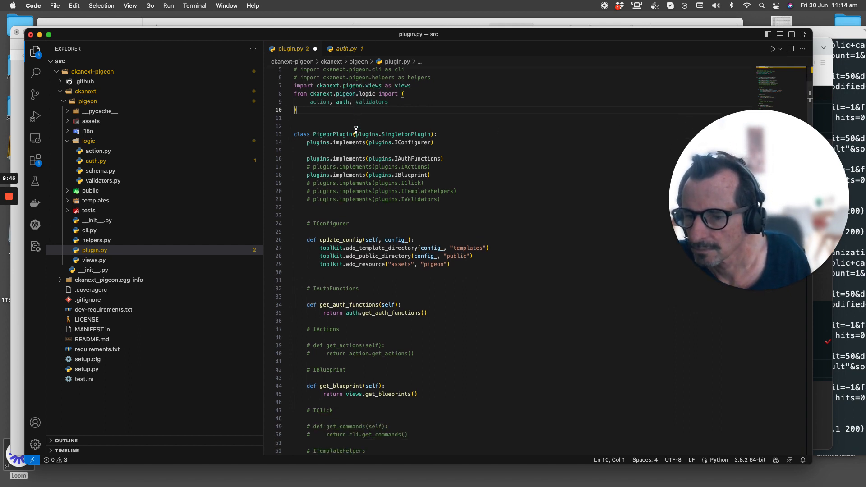
{"action": "scroll", "scroll_direction": "down", "scroll_amount": 3}
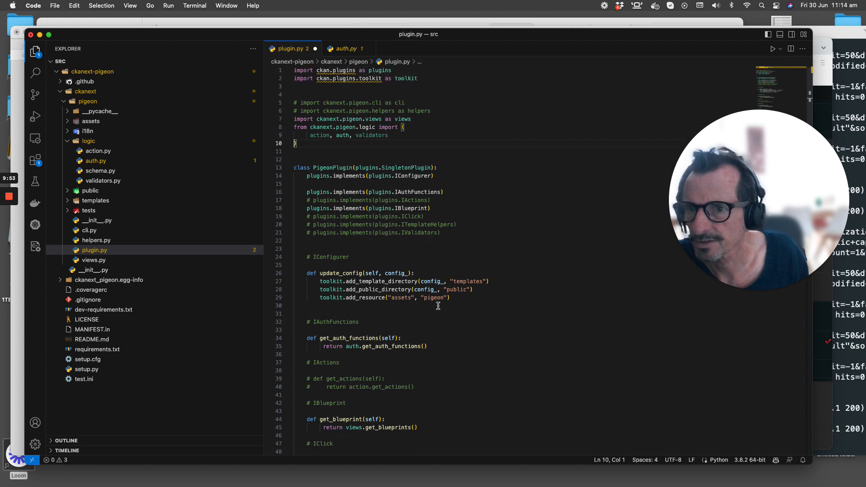
{"action": "mouse_move", "coordinate": [345, 48]}
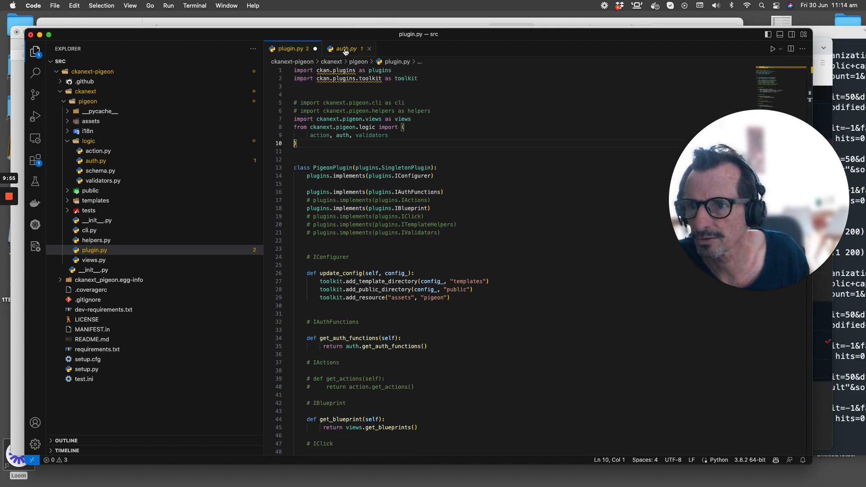
In auth.py define group_create returning success False and register it as 'group_create': group_create in get_auth_functions
{"action": "left_click", "coordinate": [345, 48]}
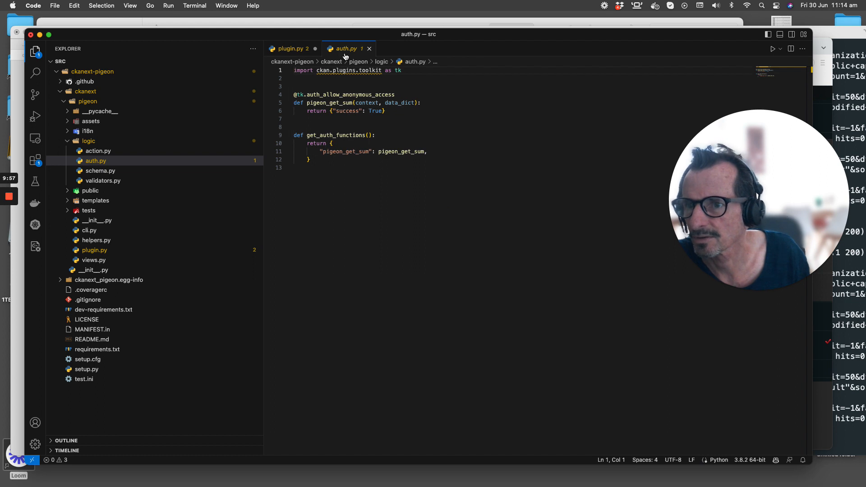
{"action": "mouse_move", "coordinate": [346, 48]}
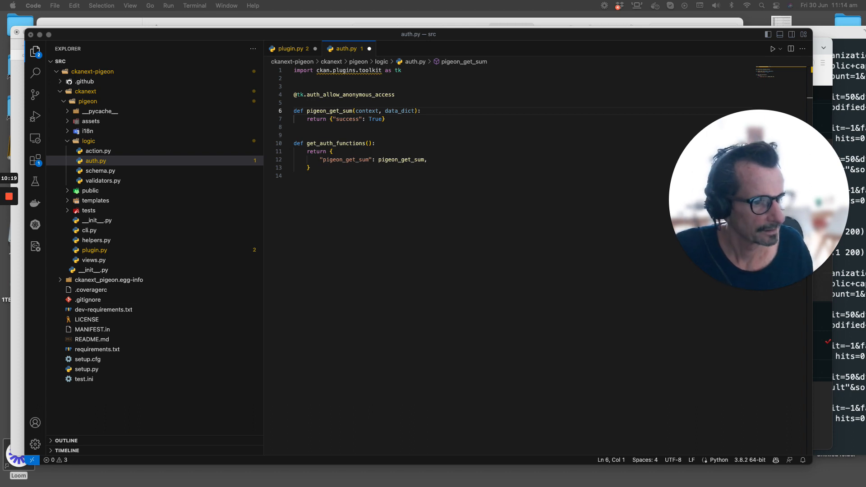
{"action": "mouse_move", "coordinate": [283, 126]}
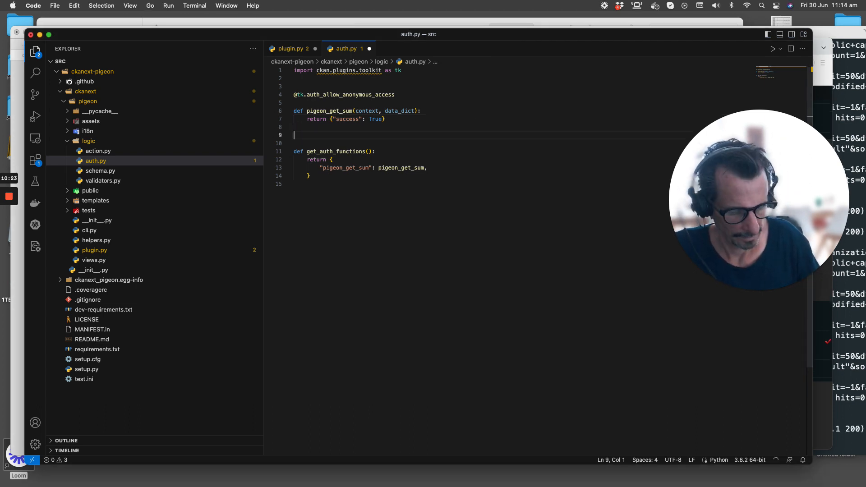
{"action": "type", "text": "def group_create("}
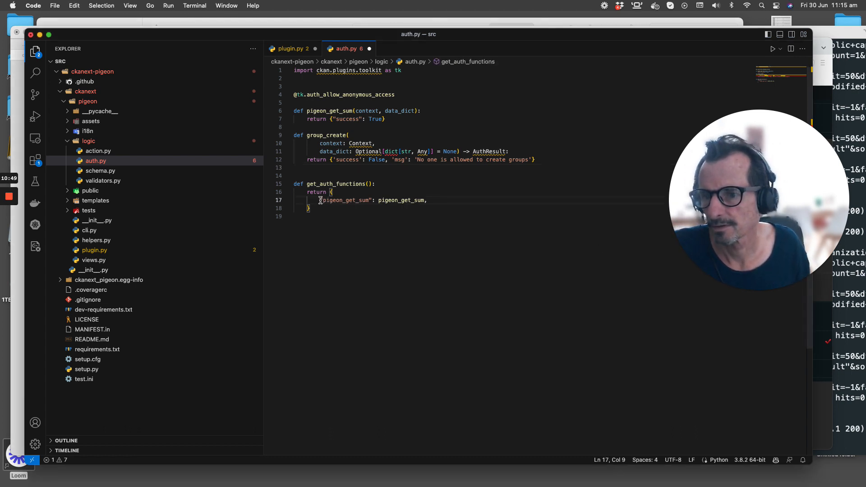
{"action": "left_click_drag", "start_coordinate": [320, 200], "coordinate": [427, 200]}
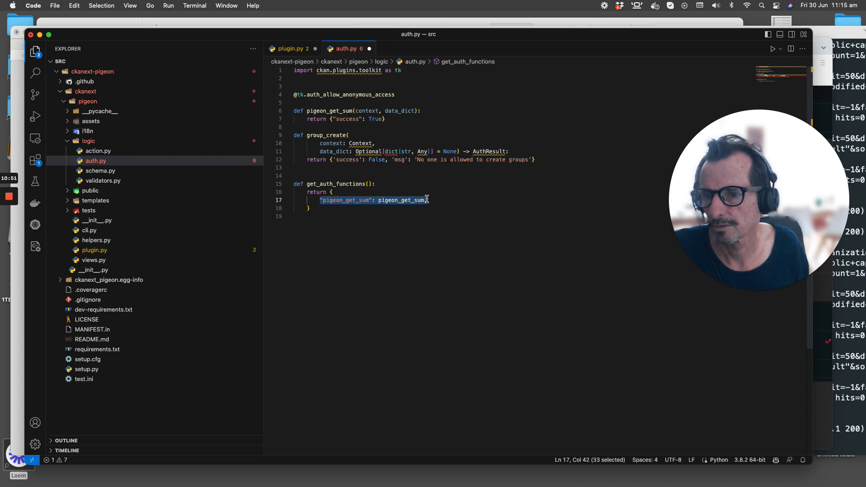
{"action": "type", "text": "'group_create': group_create"}
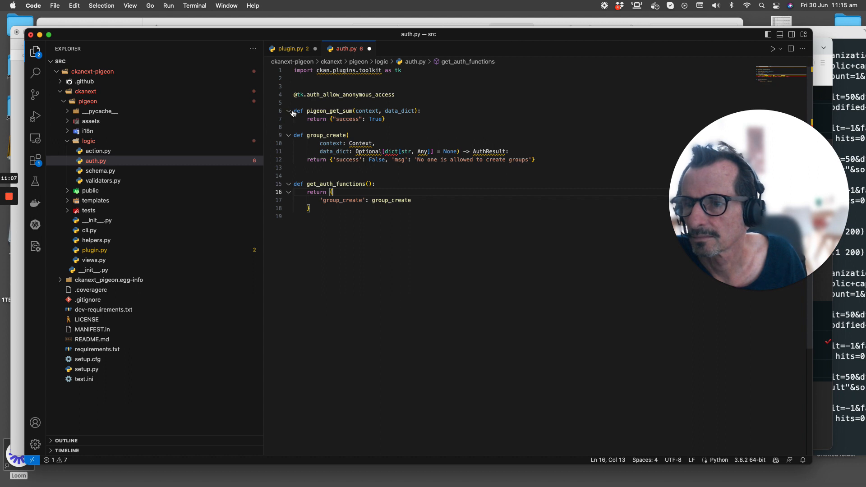
{"action": "mouse_move", "coordinate": [295, 110]}
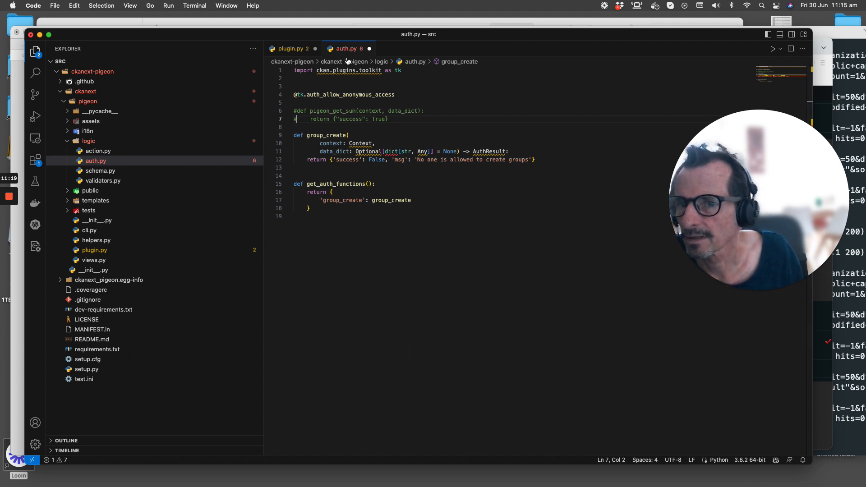
{"action": "mouse_move", "coordinate": [366, 99]}
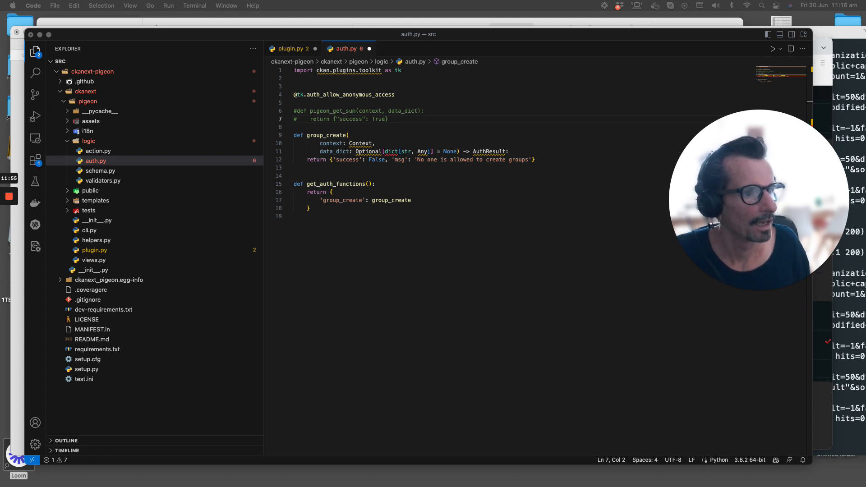
{"action": "mouse_move", "coordinate": [304, 91]}
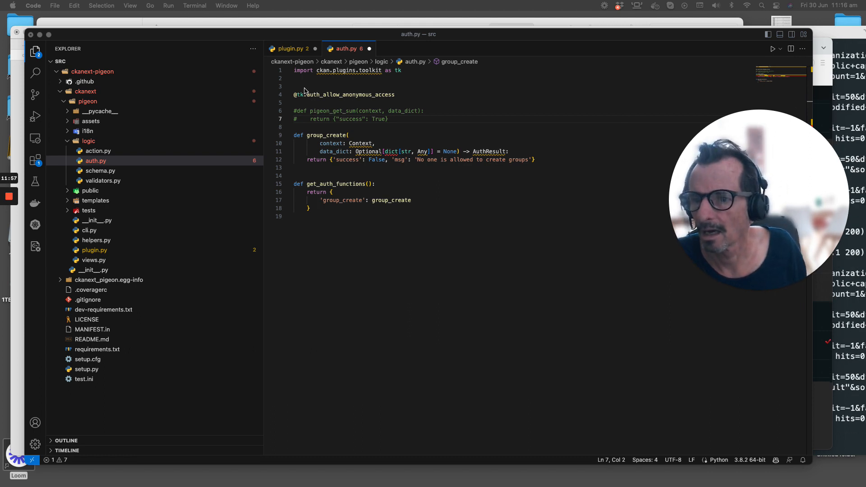
Add 'from ckan.types import AuthResult, Context, DataDict, ContextValidator' below the toolkit import in auth.py
{"action": "left_click", "coordinate": [298, 78]}
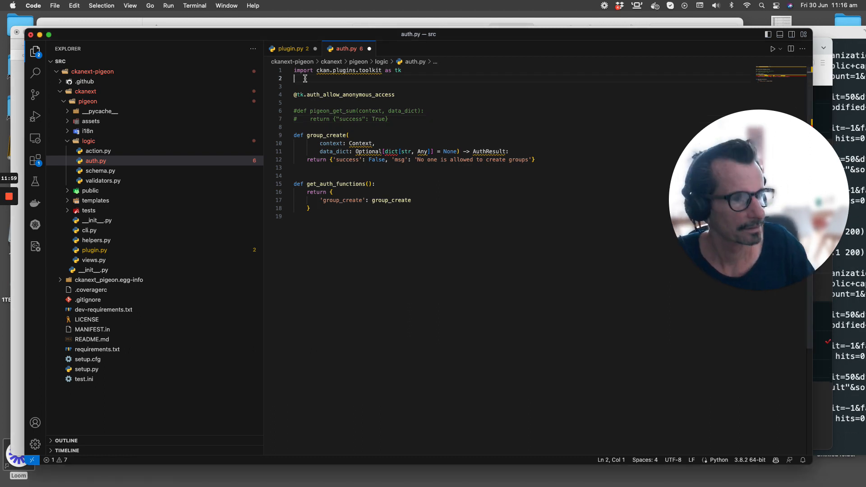
{"action": "key", "text": "enter"}
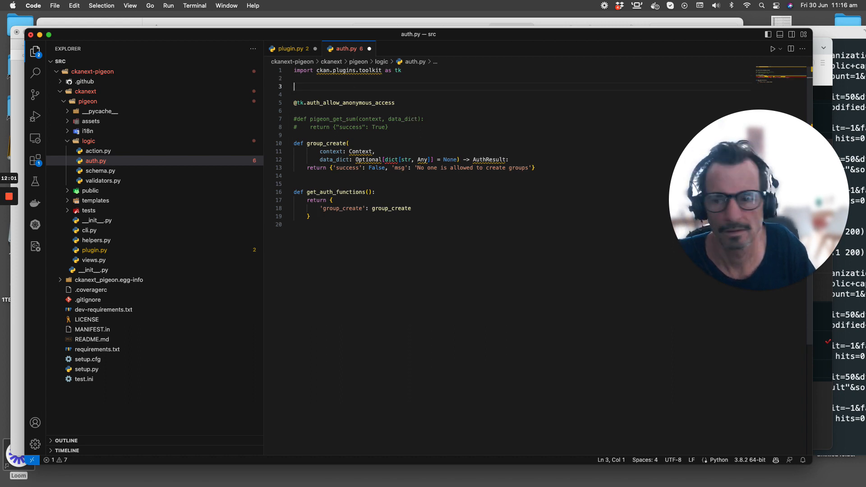
{"action": "type", "text": "from ckan.types import AuthResult, Context, DataDict, ContextValidator"}
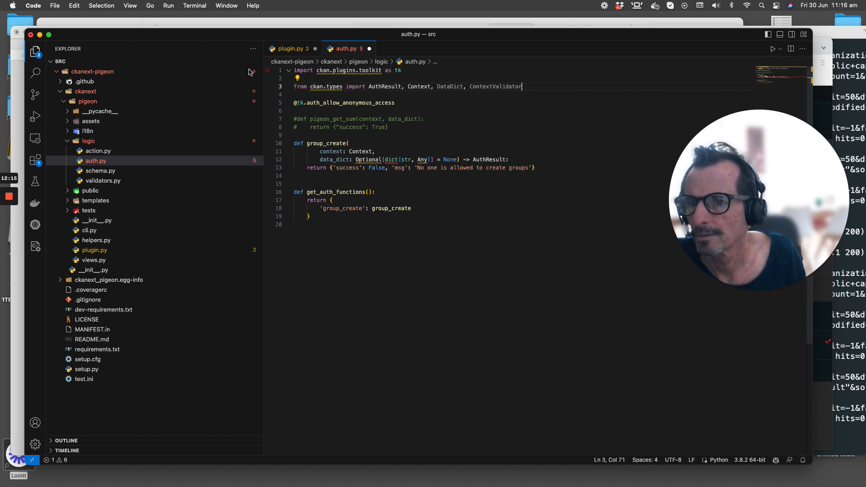
{"action": "left_click", "coordinate": [296, 78]}
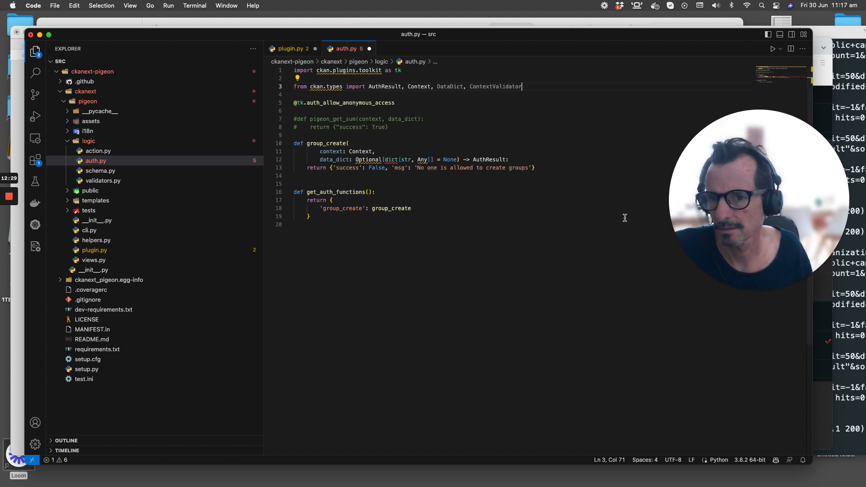
{"action": "mouse_move", "coordinate": [385, 193]}
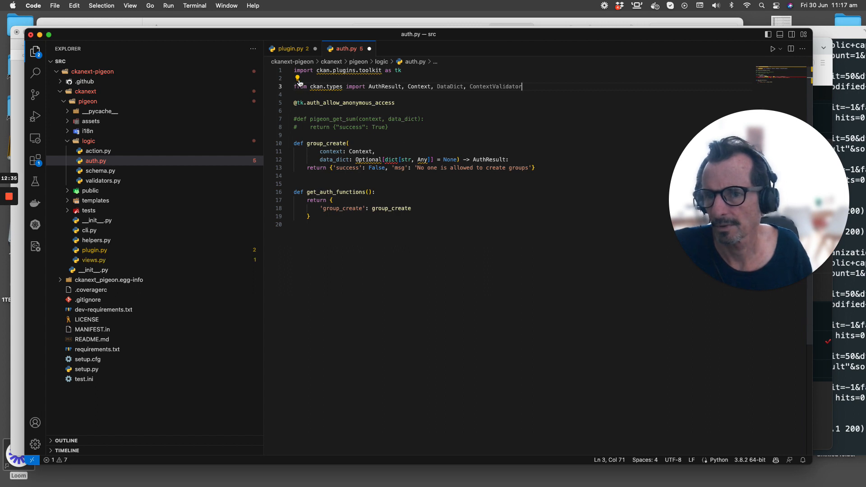
{"action": "left_click", "coordinate": [297, 77]}
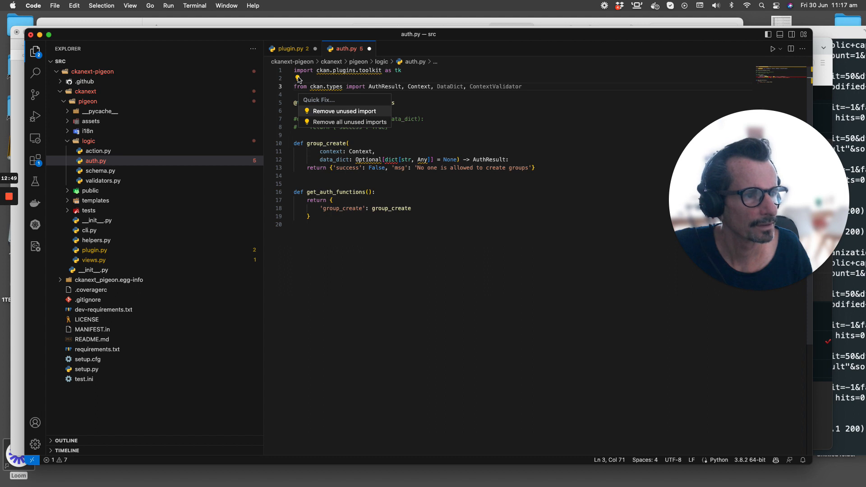
{"action": "mouse_move", "coordinate": [463, 169]}
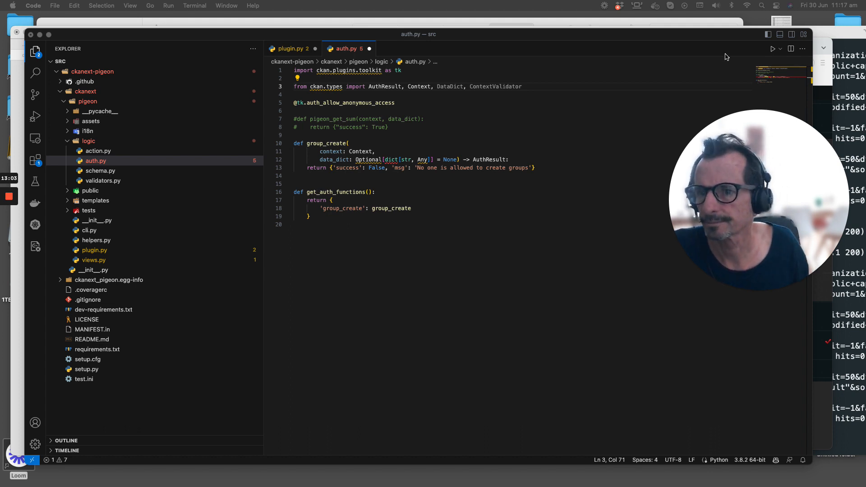
Add 'from typing import Any, Optional, cast' to auth.py's imports, left unsaved
{"action": "left_click", "coordinate": [304, 78]}
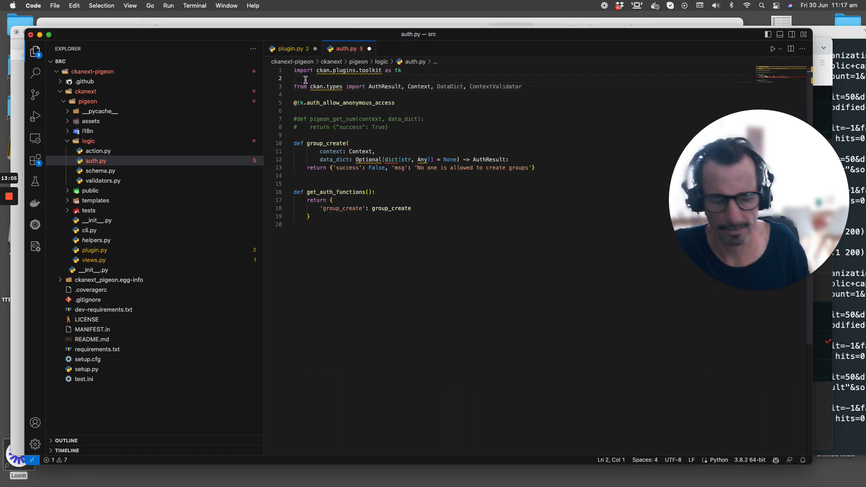
{"action": "type", "text": "from typing import Any, Optional, cast"}
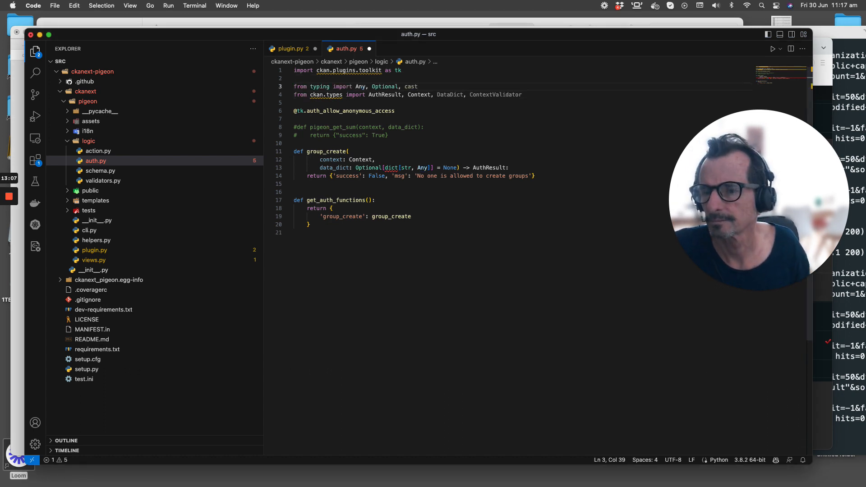
{"action": "left_click", "coordinate": [297, 78]}
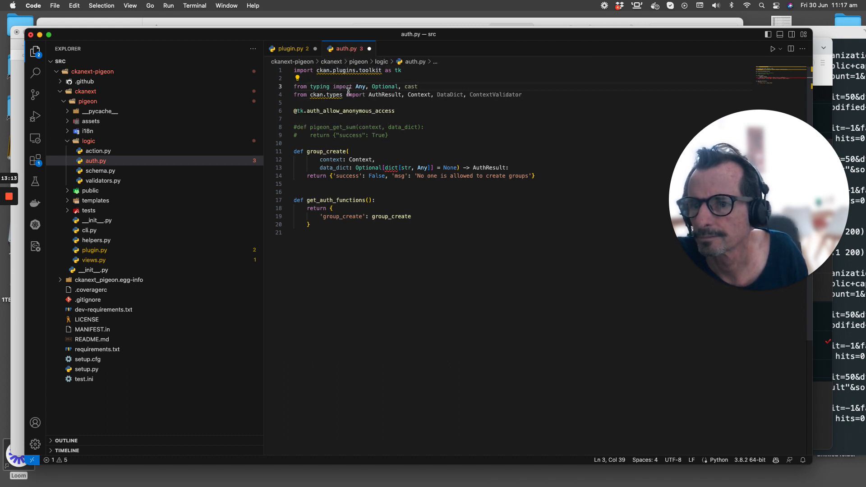
{"action": "mouse_move", "coordinate": [73, 24]}
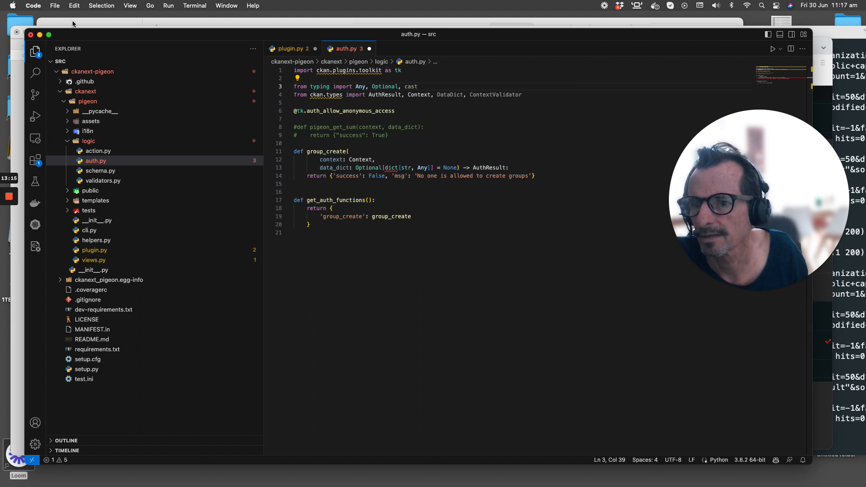
{"action": "left_click", "coordinate": [55, 5]}
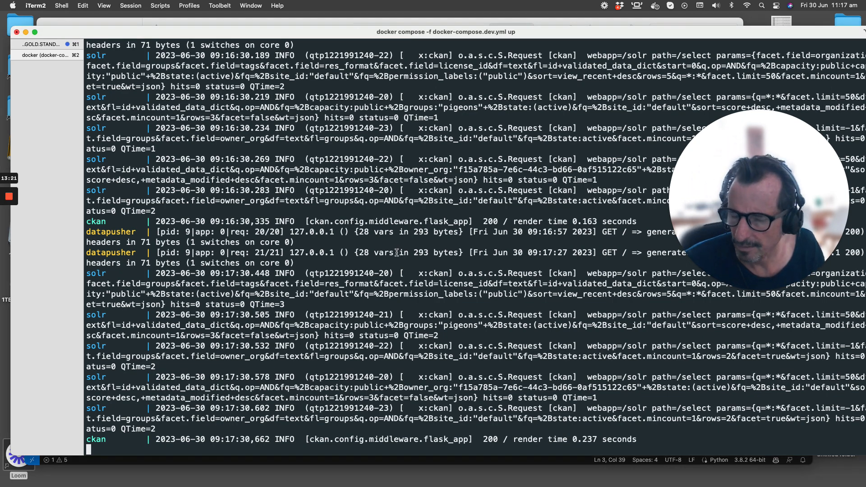
{"action": "scroll", "scroll_direction": "down", "scroll_amount": 3}
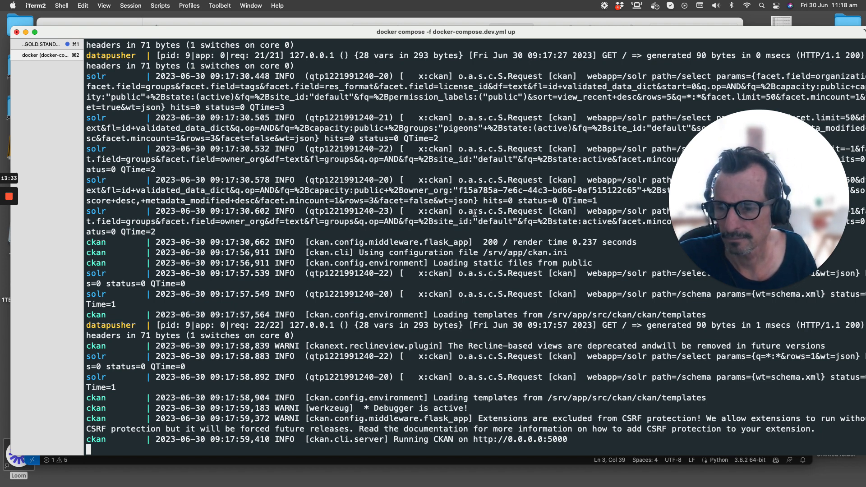
{"action": "mouse_move", "coordinate": [358, 474]}
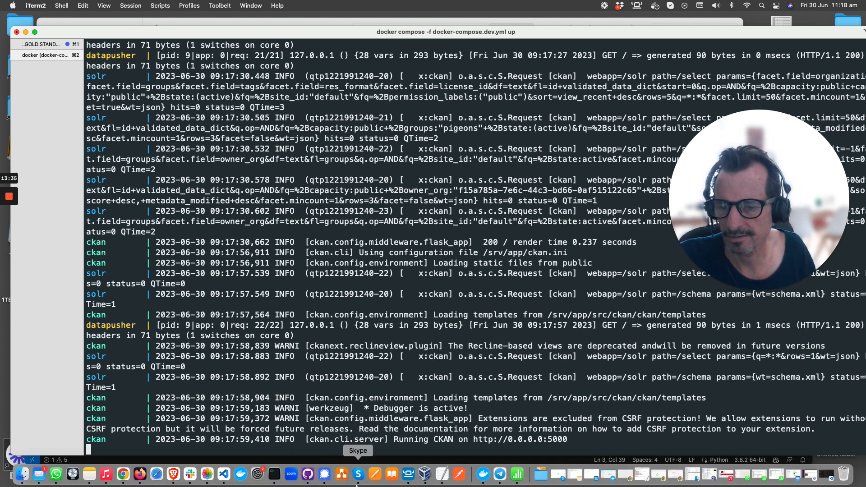
{"action": "mouse_move", "coordinate": [189, 474]}
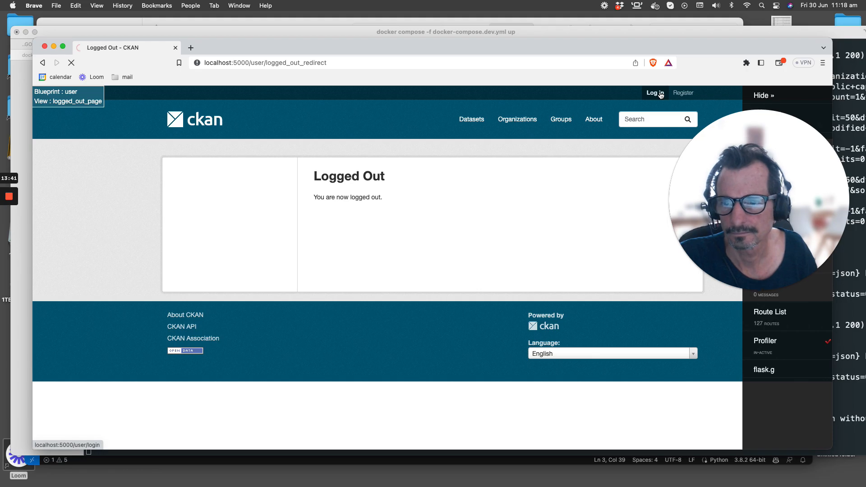
Log in to CKAN as singlepigeon with its password, reaching the empty dashboard
{"action": "left_click", "coordinate": [655, 92]}
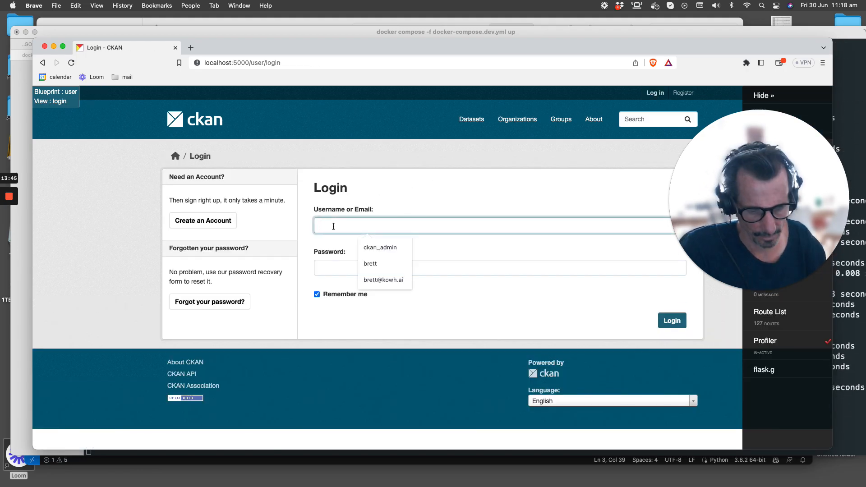
{"action": "type", "text": "single"}
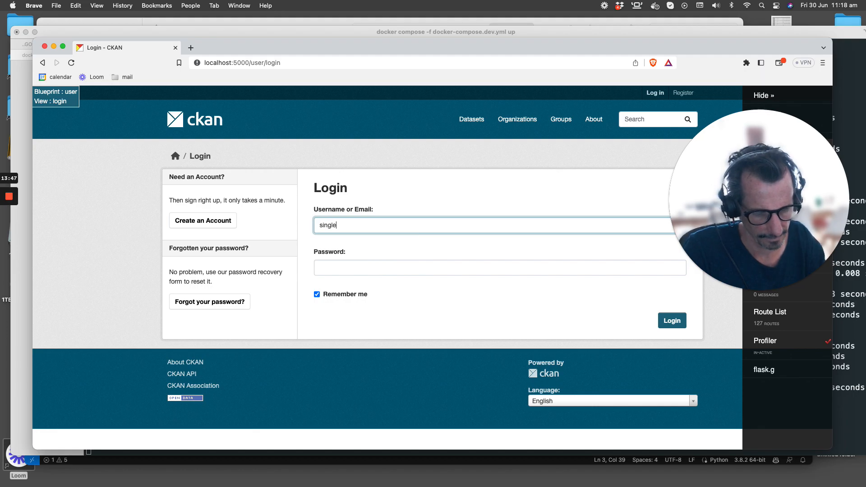
{"action": "type", "text": "pigeon"}
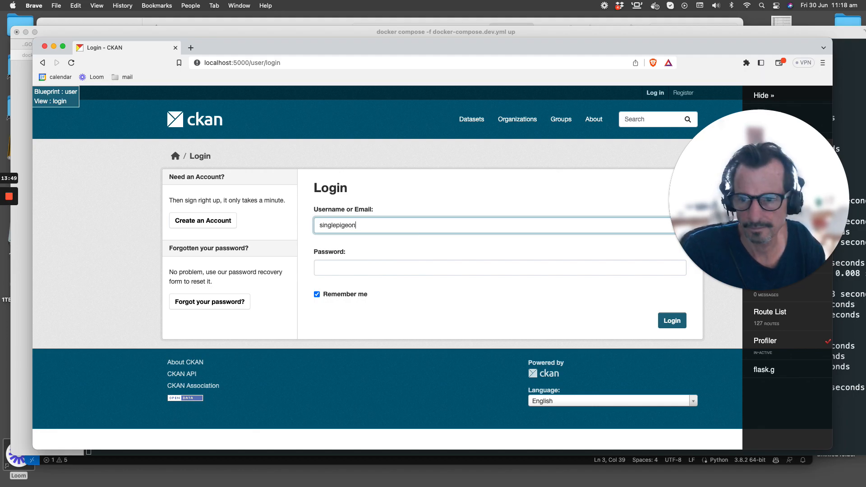
{"action": "left_click", "coordinate": [499, 267]}
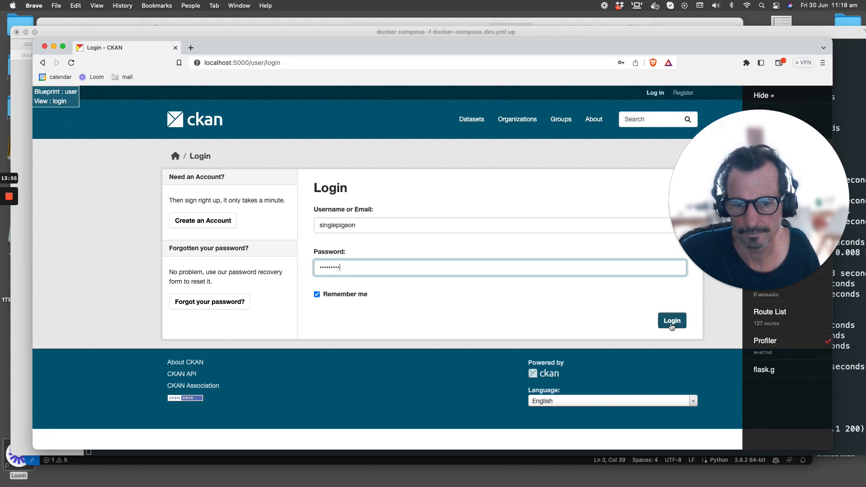
{"action": "left_click", "coordinate": [671, 321]}
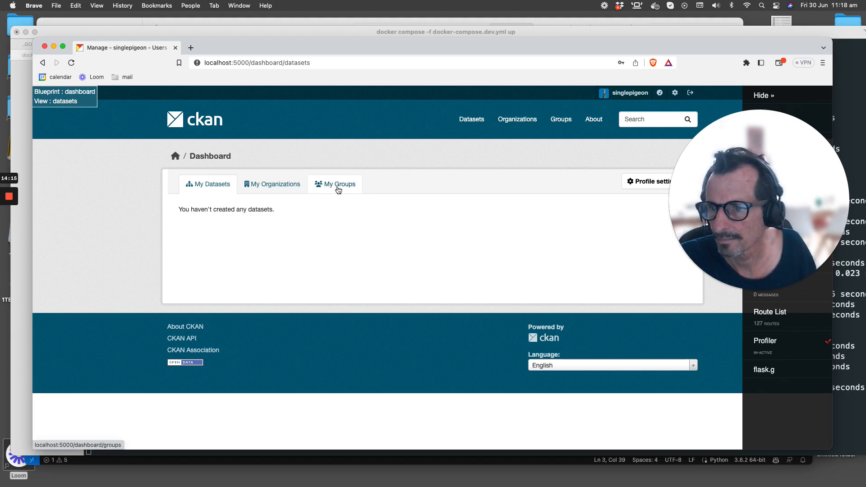
Show the Groups listing as singlepigeon: pigeons group only, no Add Group button
{"action": "left_click", "coordinate": [560, 119]}
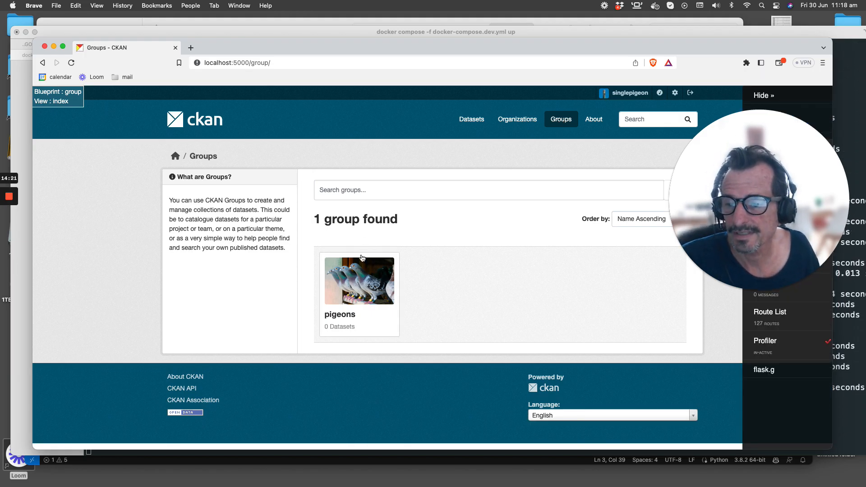
{"action": "left_click", "coordinate": [359, 280]}
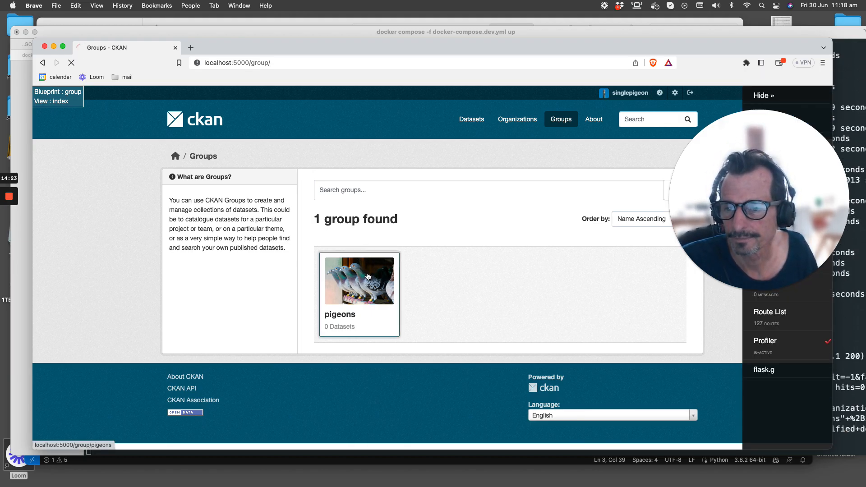
{"action": "left_click", "coordinate": [358, 280]}
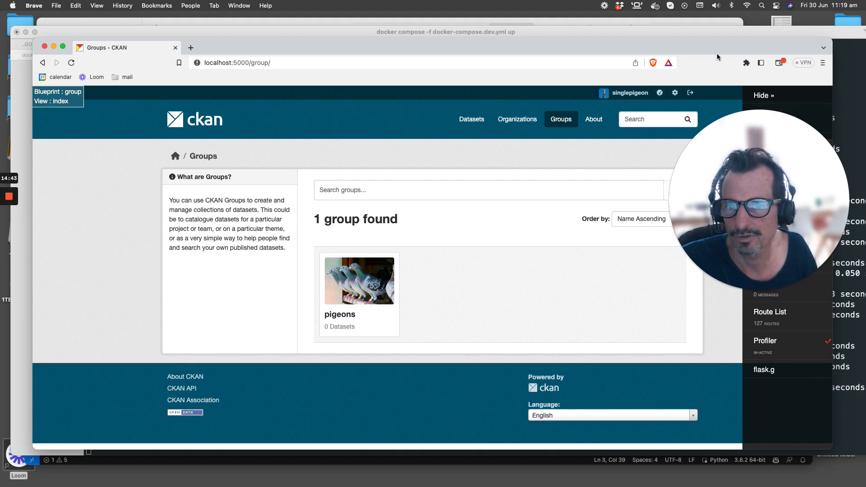
{"action": "mouse_move", "coordinate": [95, 201]}
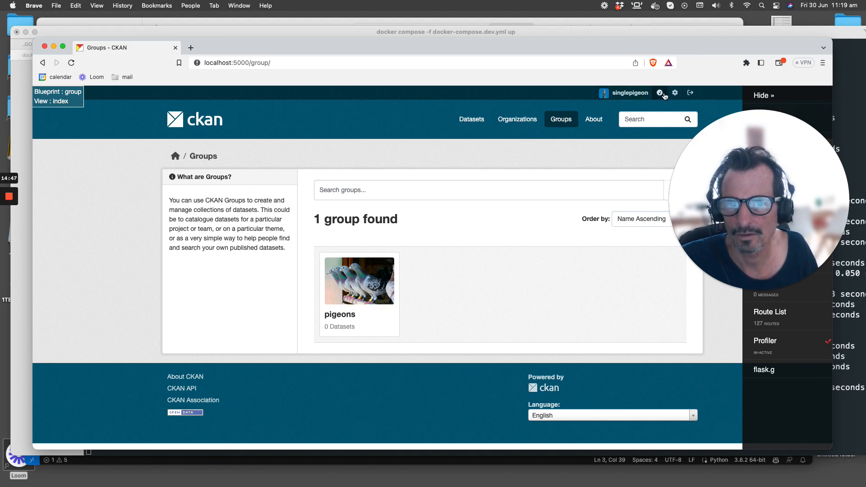
{"action": "mouse_move", "coordinate": [690, 93]}
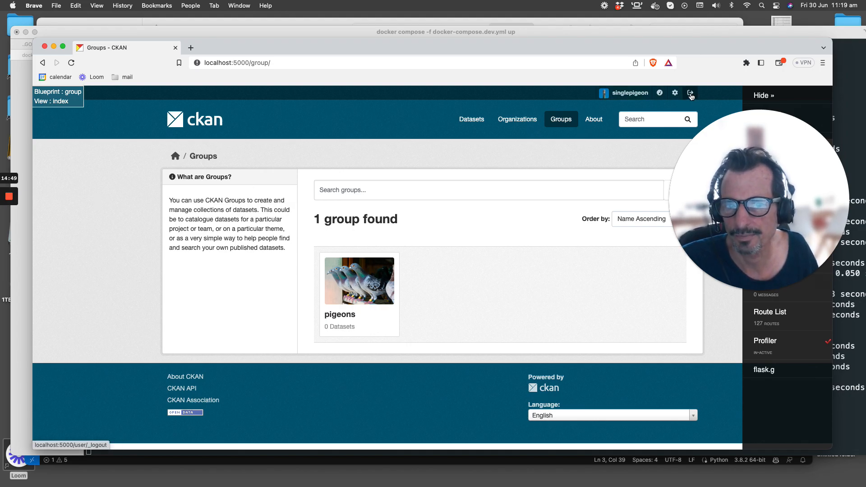
Log singlepigeon out and log in as ckan_admin with its password
{"action": "left_click", "coordinate": [689, 93]}
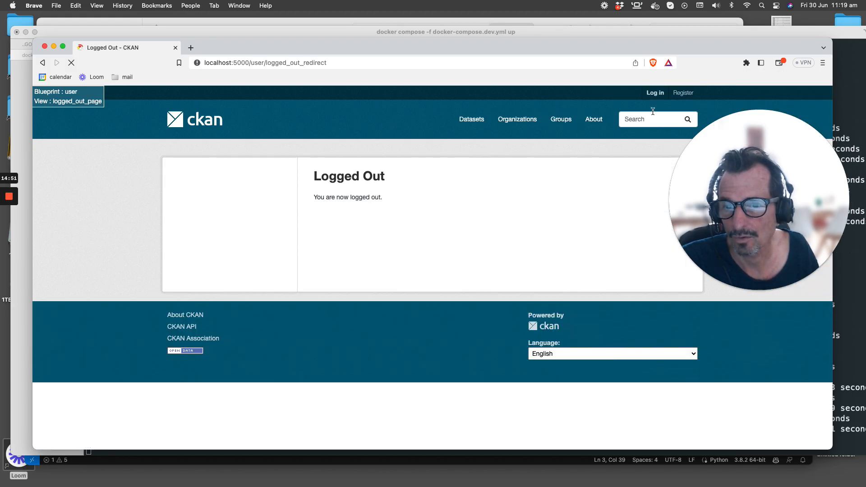
{"action": "left_click", "coordinate": [655, 92]}
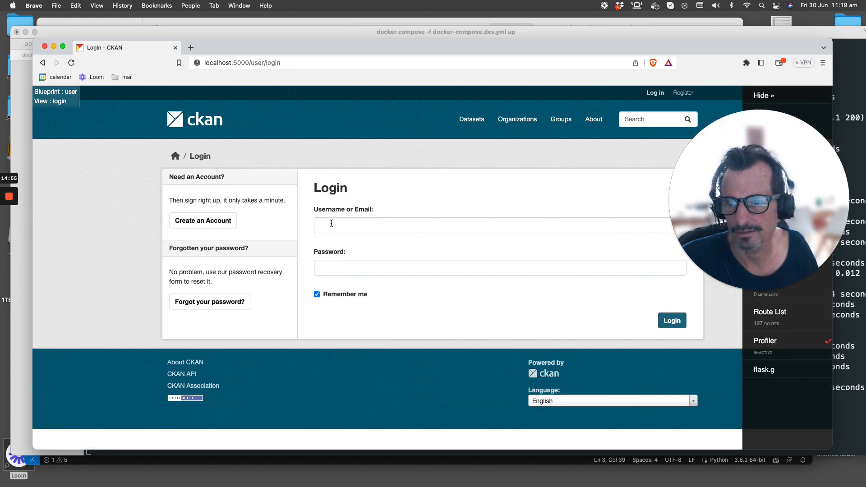
{"action": "type", "text": "ckan_admin"}
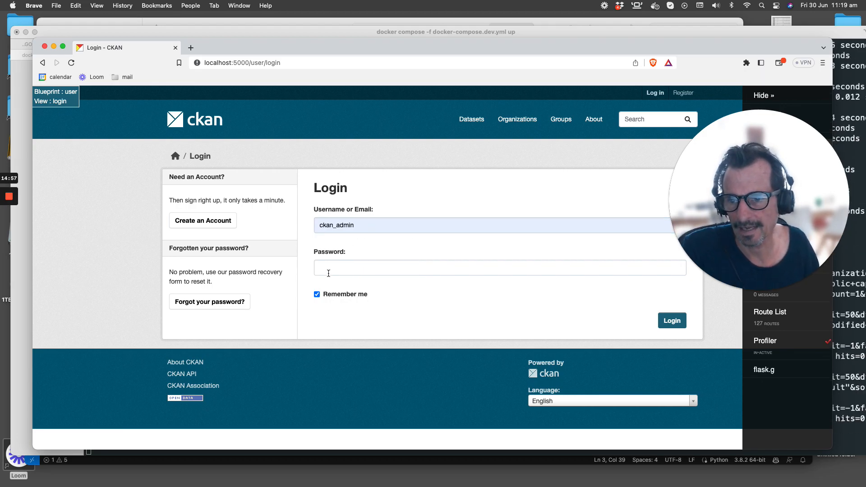
{"action": "type", "text": "password"}
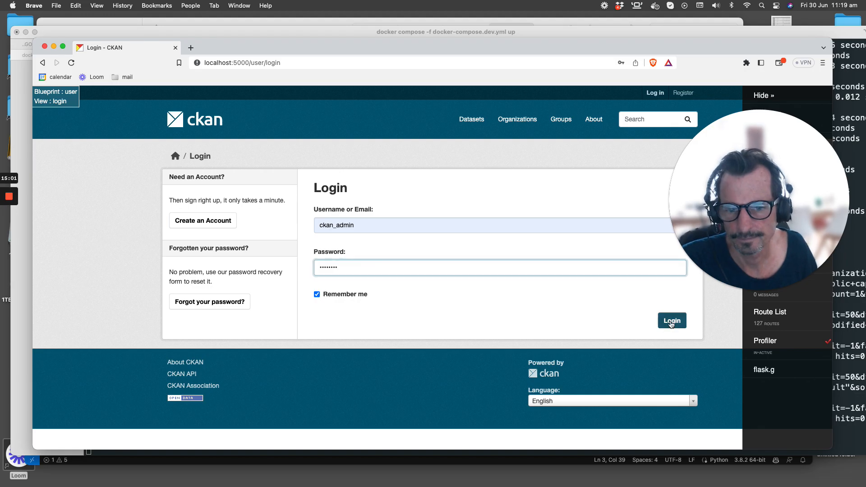
{"action": "left_click", "coordinate": [671, 321]}
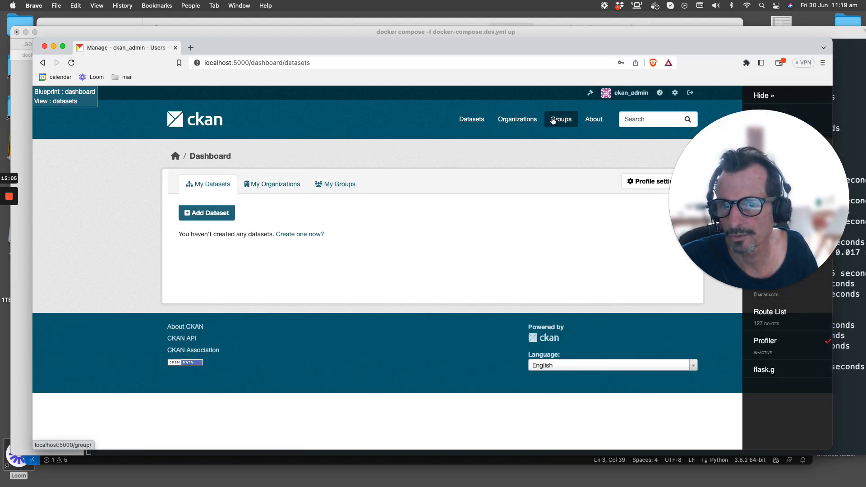
Show the Groups listing as ckan_admin with Add Group present, selecting /group/ in the address
{"action": "left_click", "coordinate": [560, 119]}
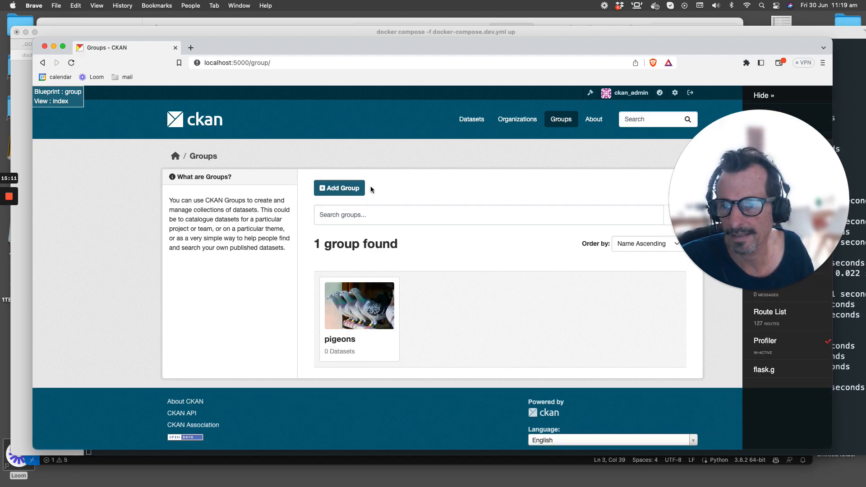
{"action": "mouse_move", "coordinate": [373, 195]}
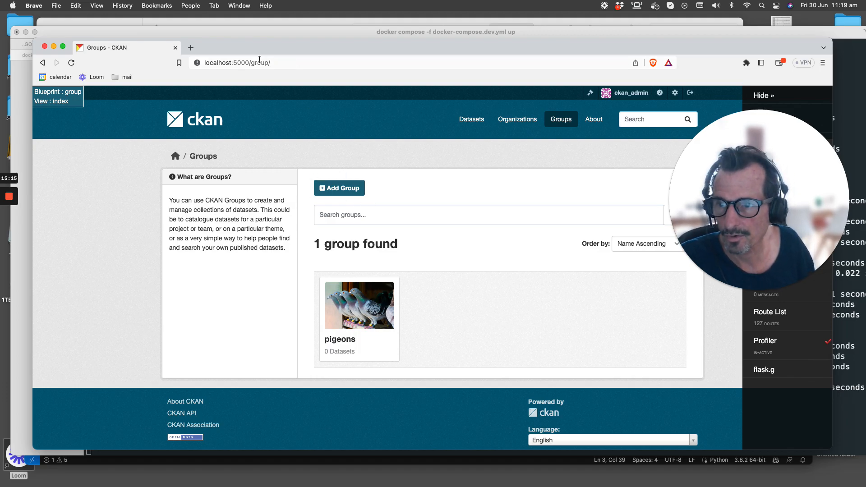
{"action": "left_click", "coordinate": [254, 62]}
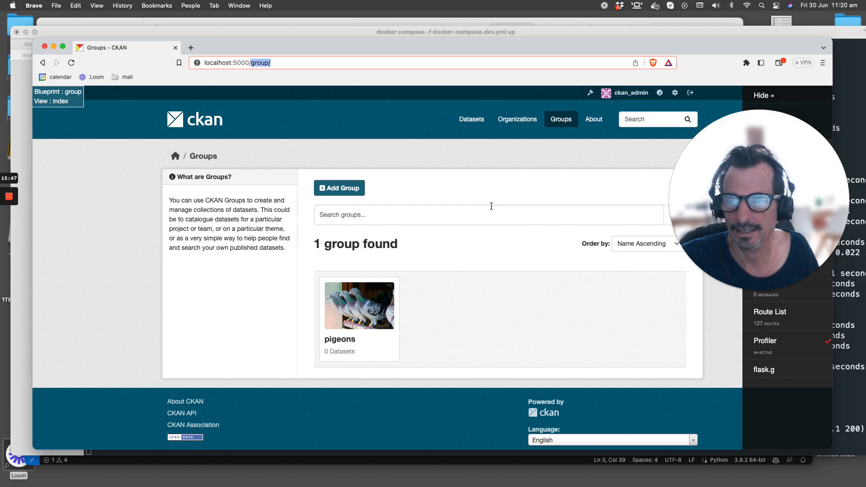
{"action": "mouse_move", "coordinate": [615, 151]}
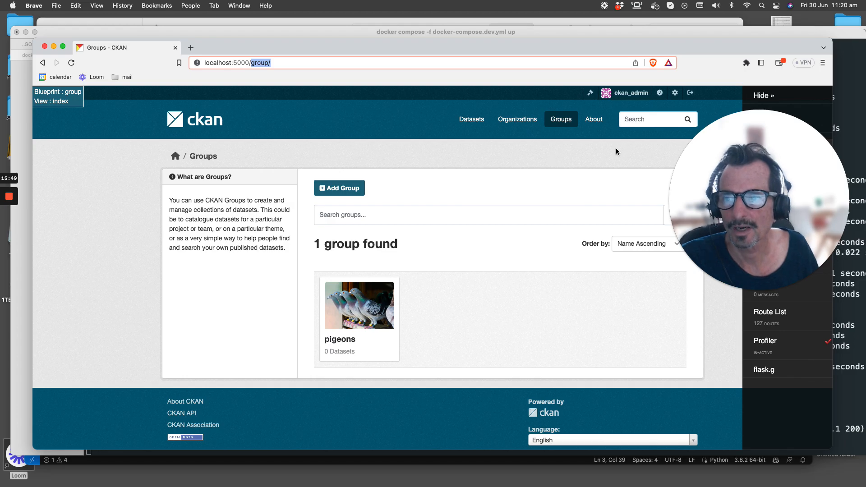
{"action": "mouse_move", "coordinate": [518, 150]}
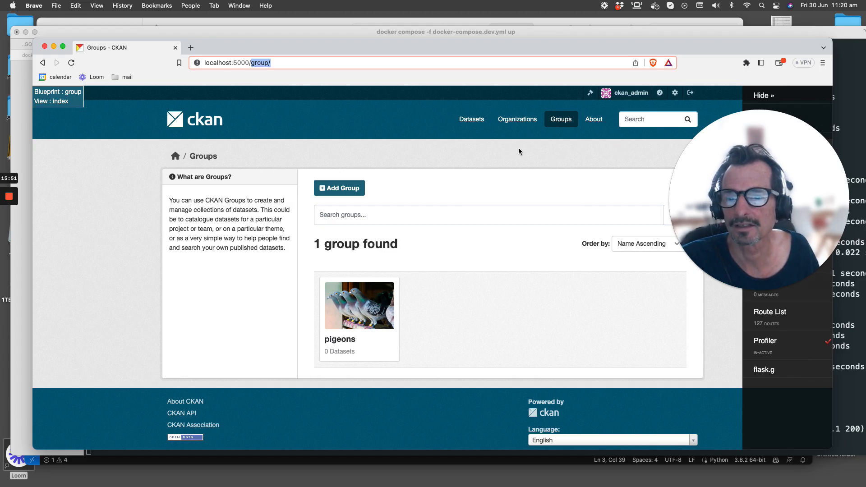